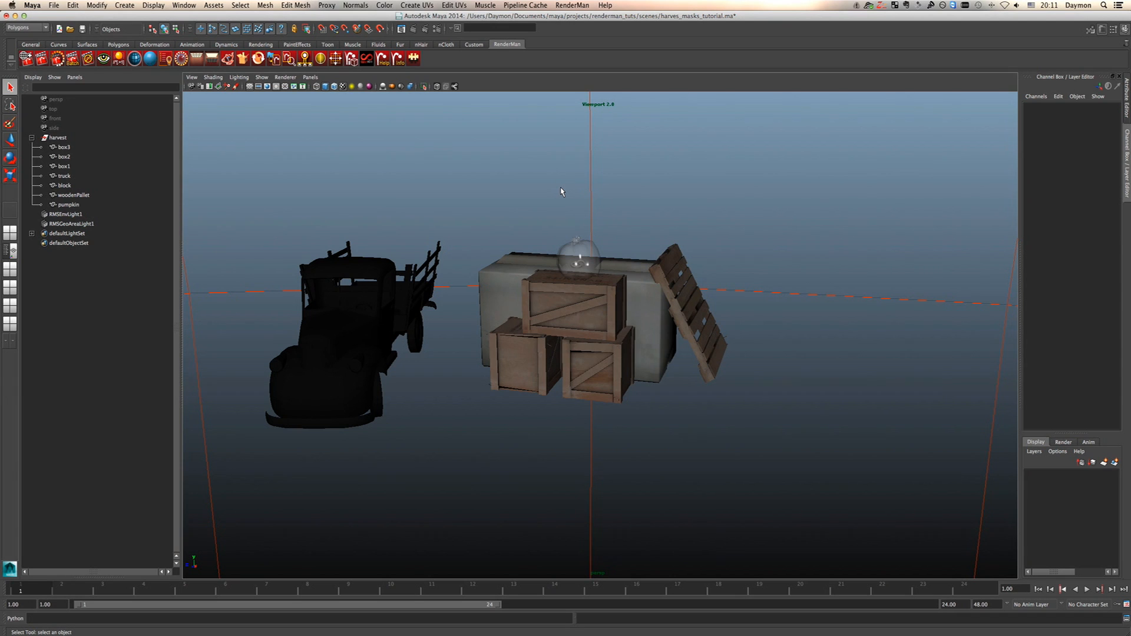
pyautogui.moveTo(474, 209)
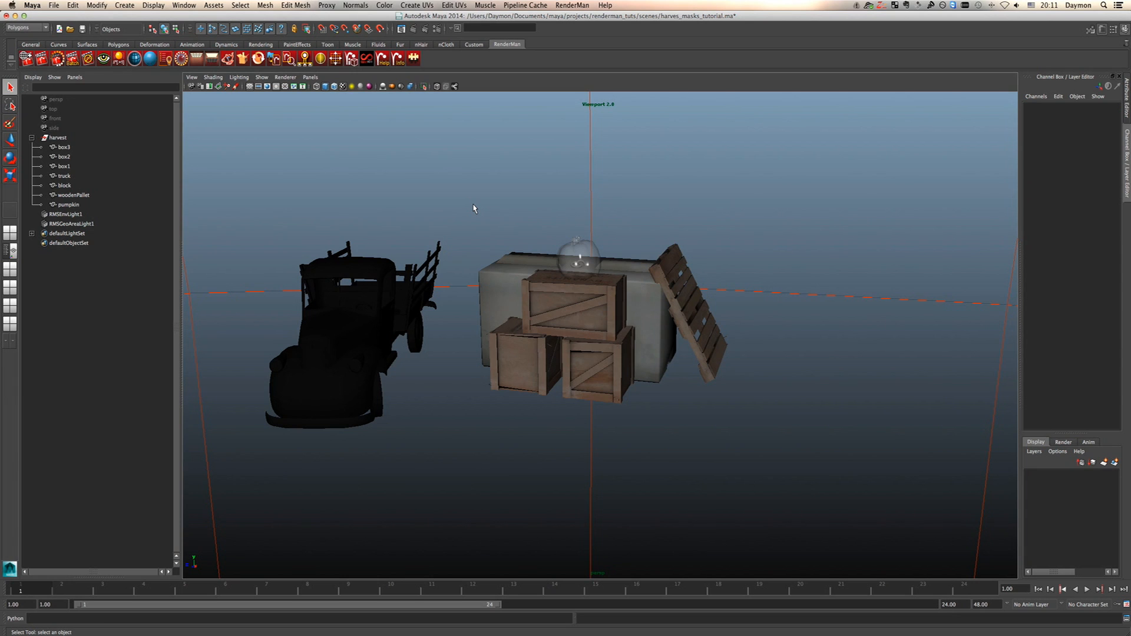
pyautogui.moveTo(438, 224)
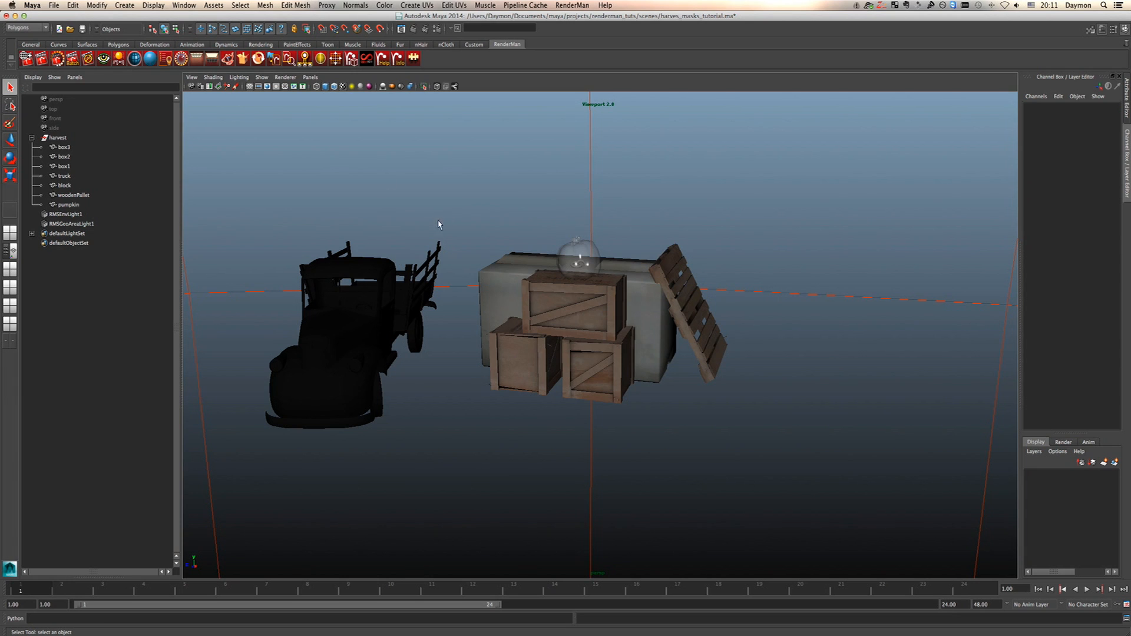
pyautogui.moveTo(718, 318)
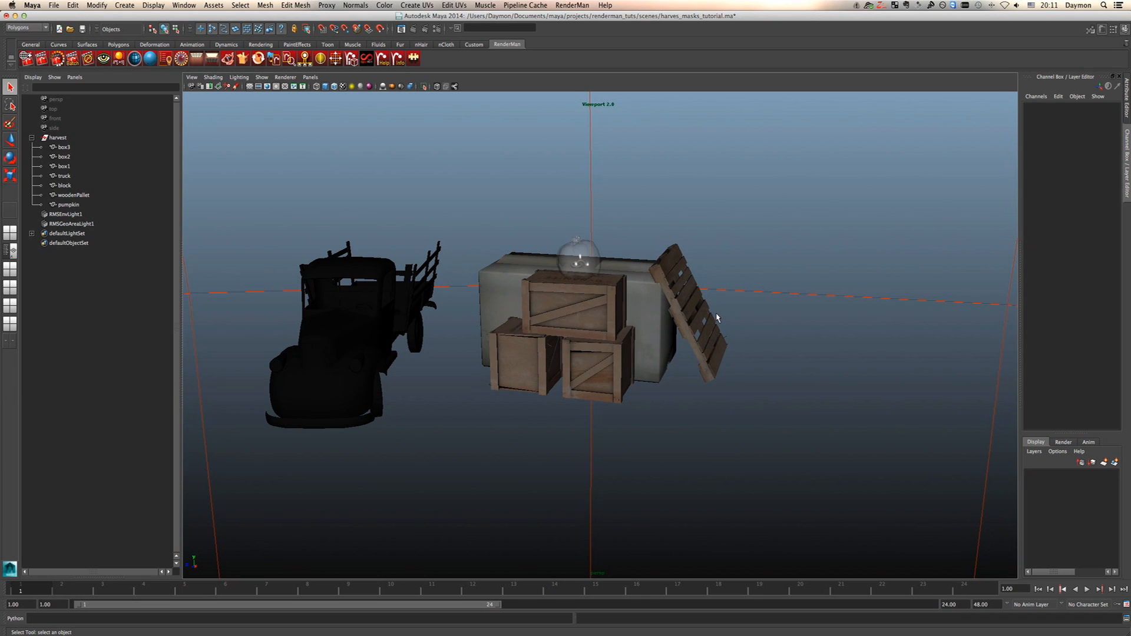
pyautogui.moveTo(648, 314)
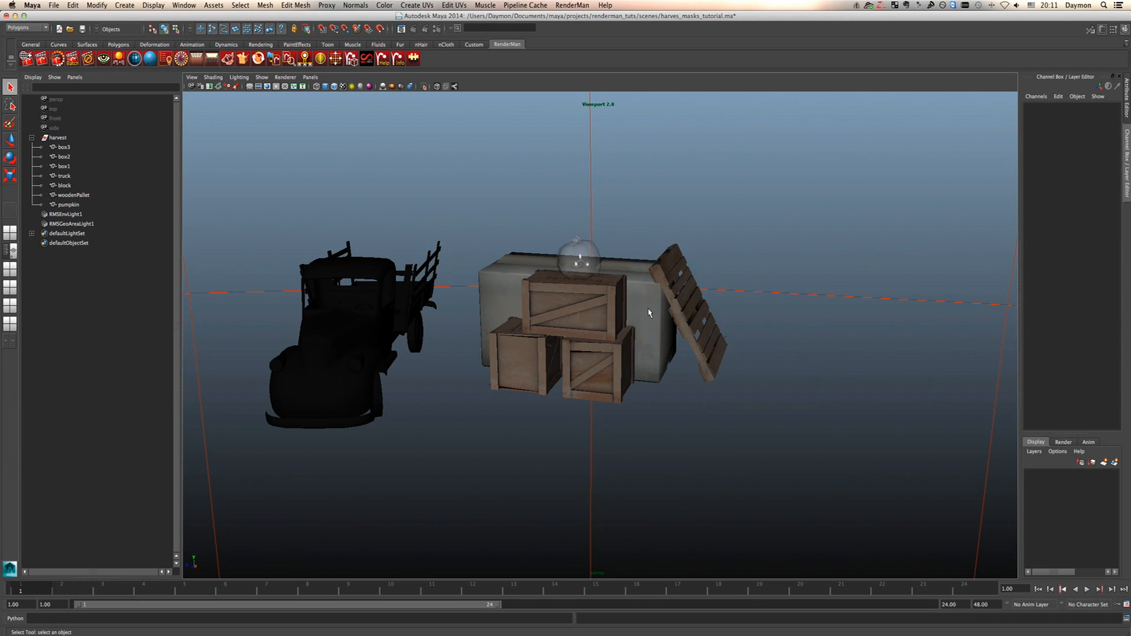
pyautogui.moveTo(403, 288)
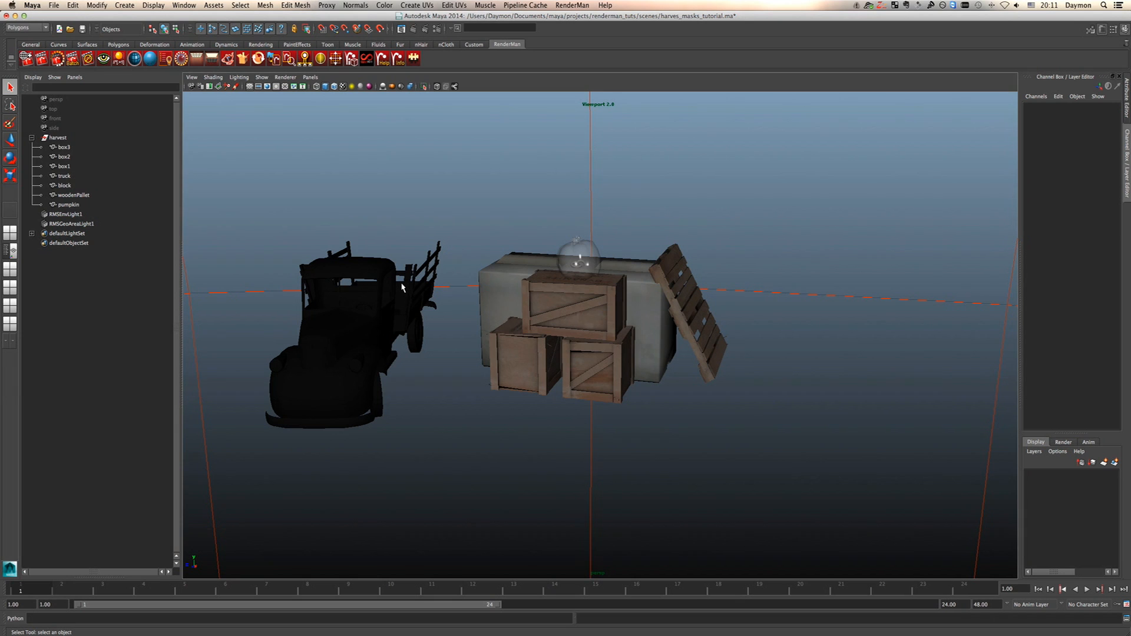
pyautogui.moveTo(670, 77)
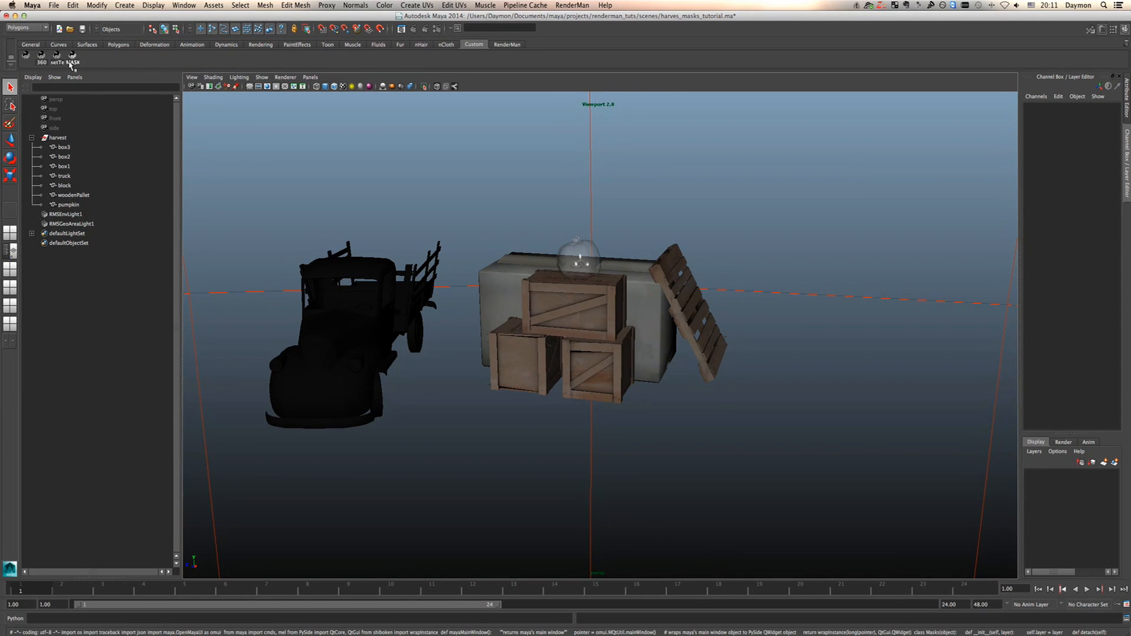
# Dock the UltiMatte RMS Mask Picker and show the RenderMan shelf tools.
pyautogui.click(70, 57)
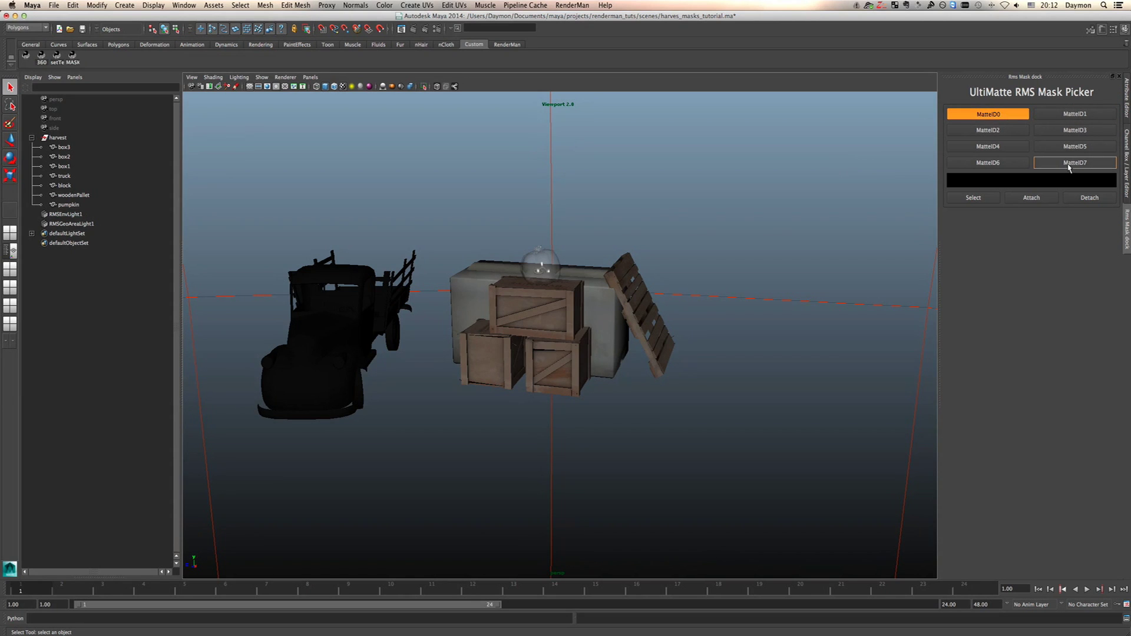
pyautogui.moveTo(1063, 167)
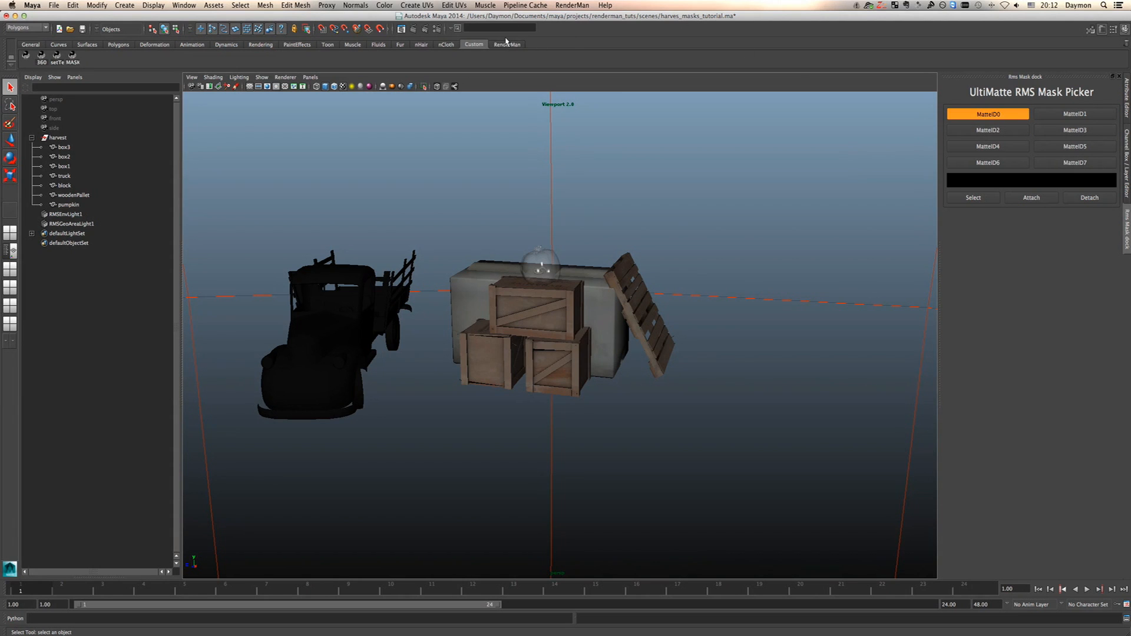
pyautogui.click(507, 43)
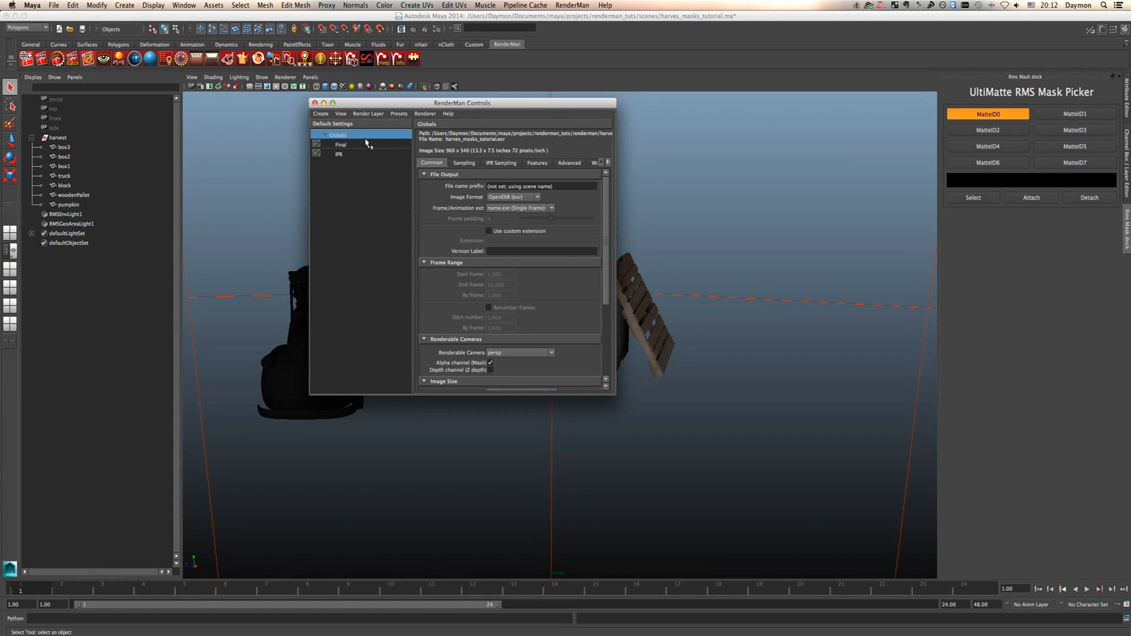
# Show the Matte channel list under Final render Outputs' Add Channels/Outputs.
pyautogui.click(341, 144)
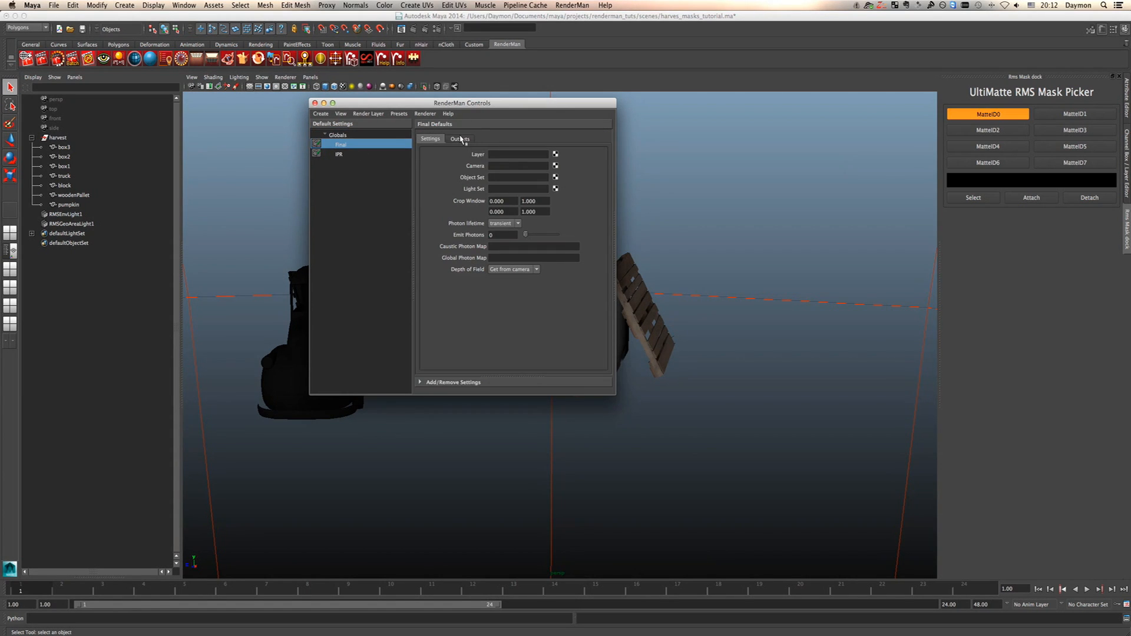
pyautogui.click(459, 139)
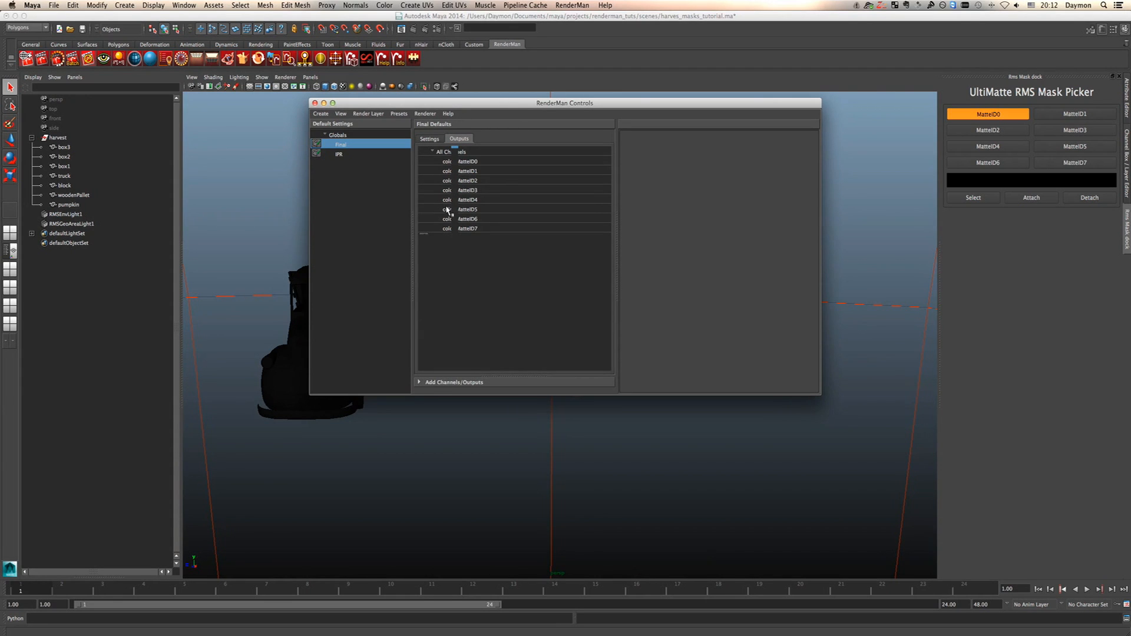
pyautogui.click(452, 382)
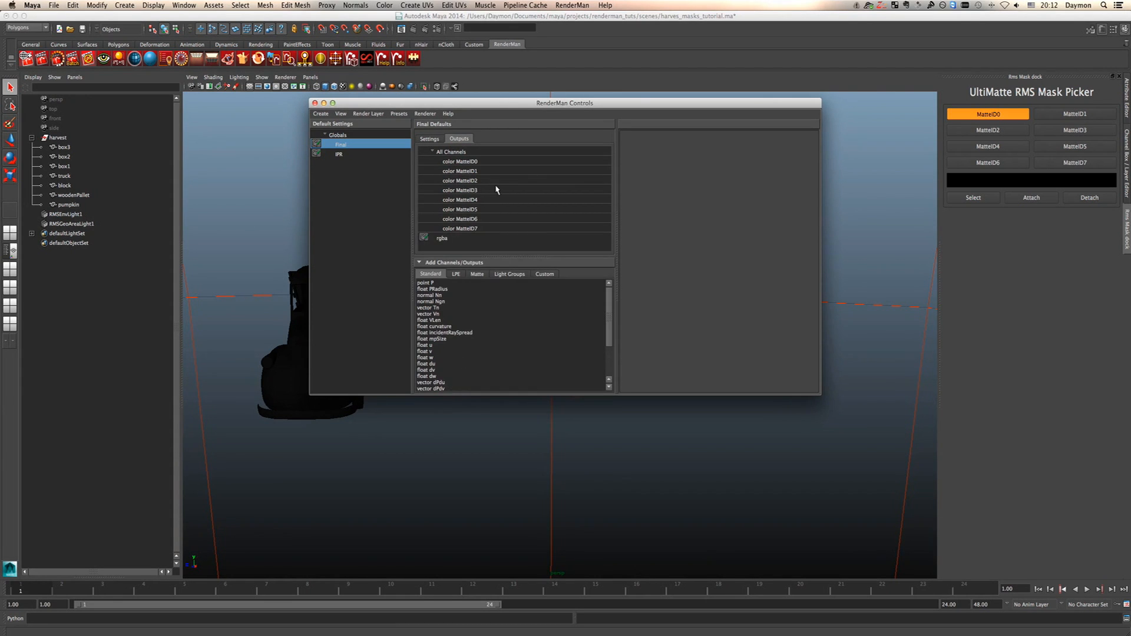
pyautogui.click(477, 274)
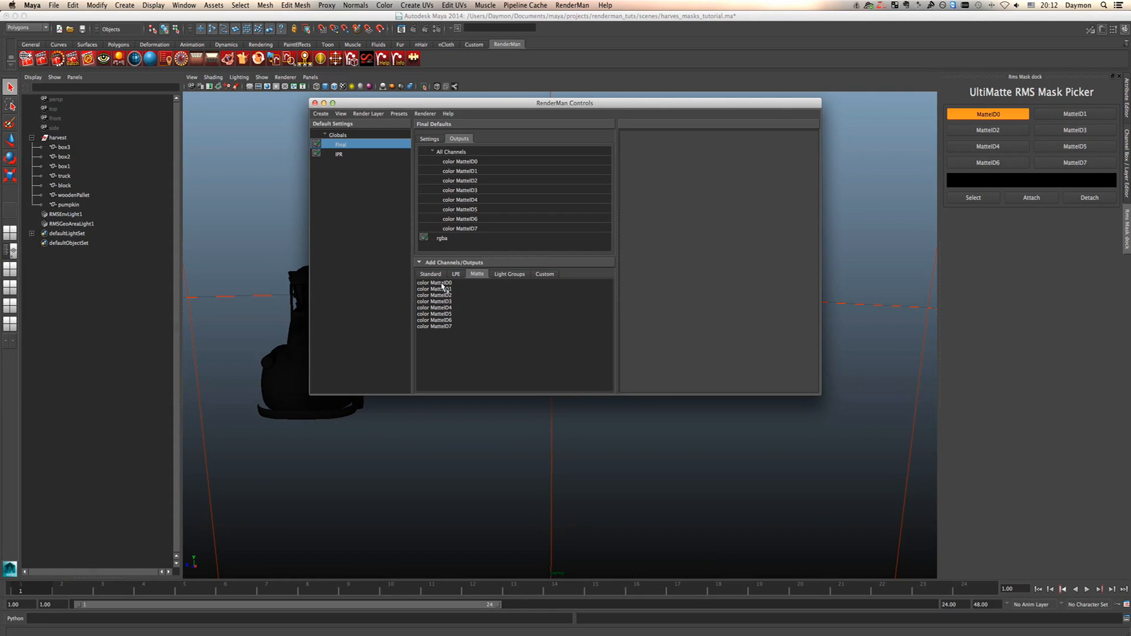
# Select the eight color channels MatteID0 through MatteID7.
pyautogui.click(435, 282)
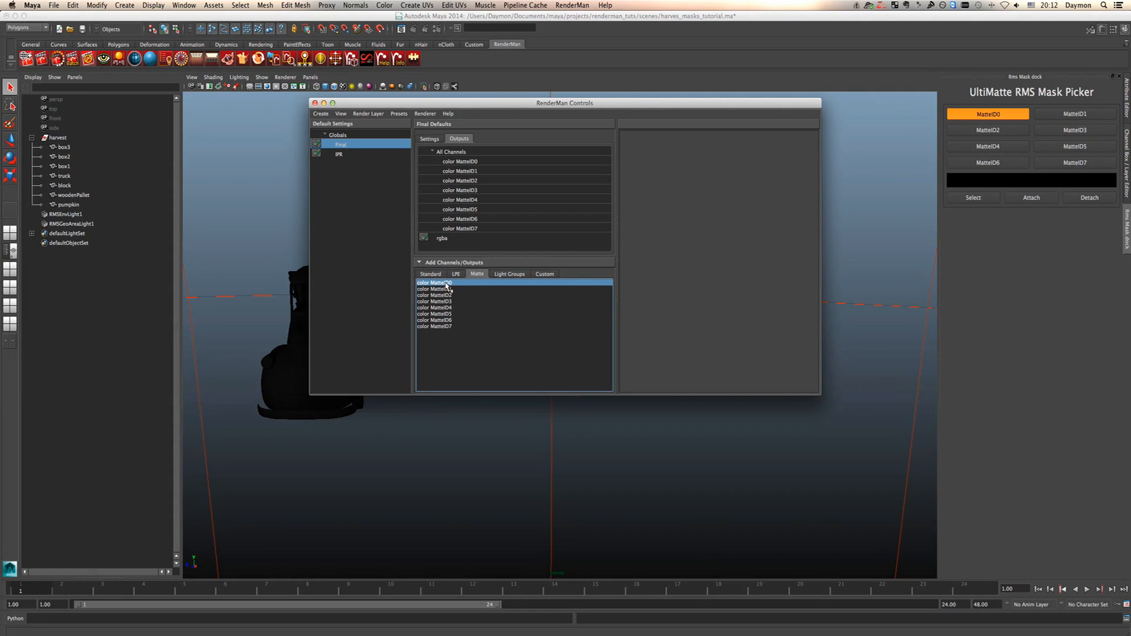
pyautogui.click(987, 114)
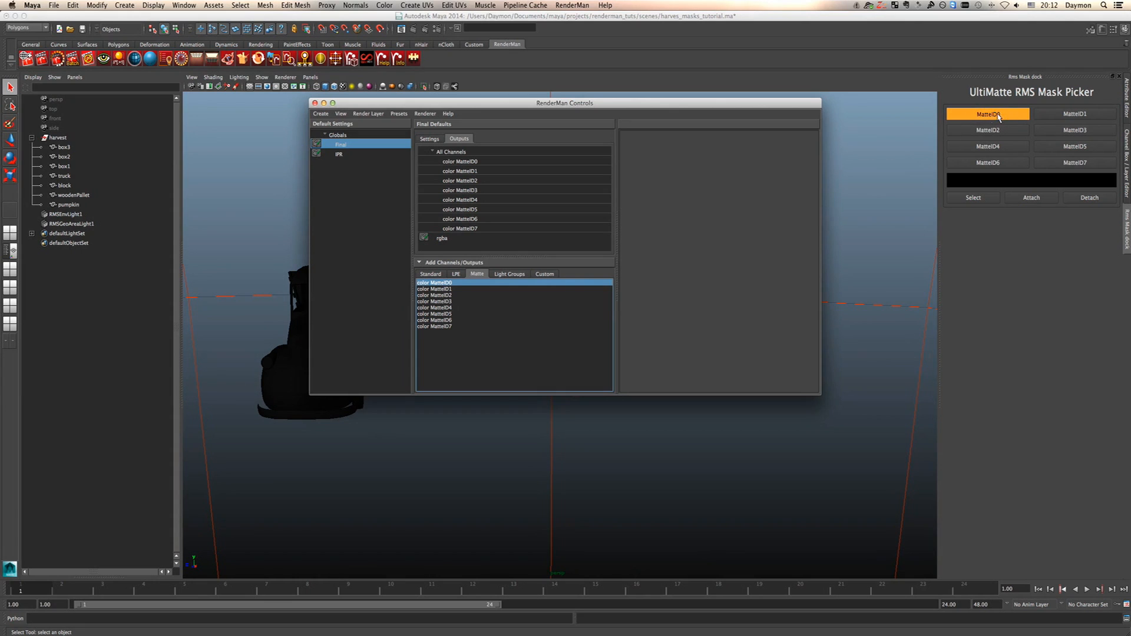
pyautogui.moveTo(1040, 209)
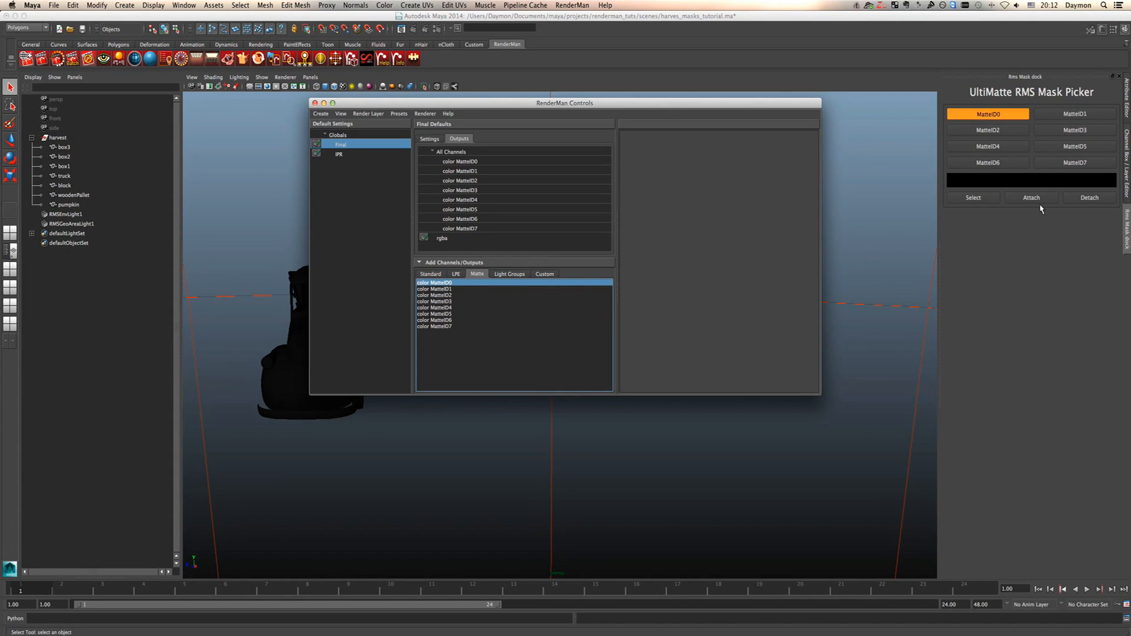
pyautogui.click(1074, 163)
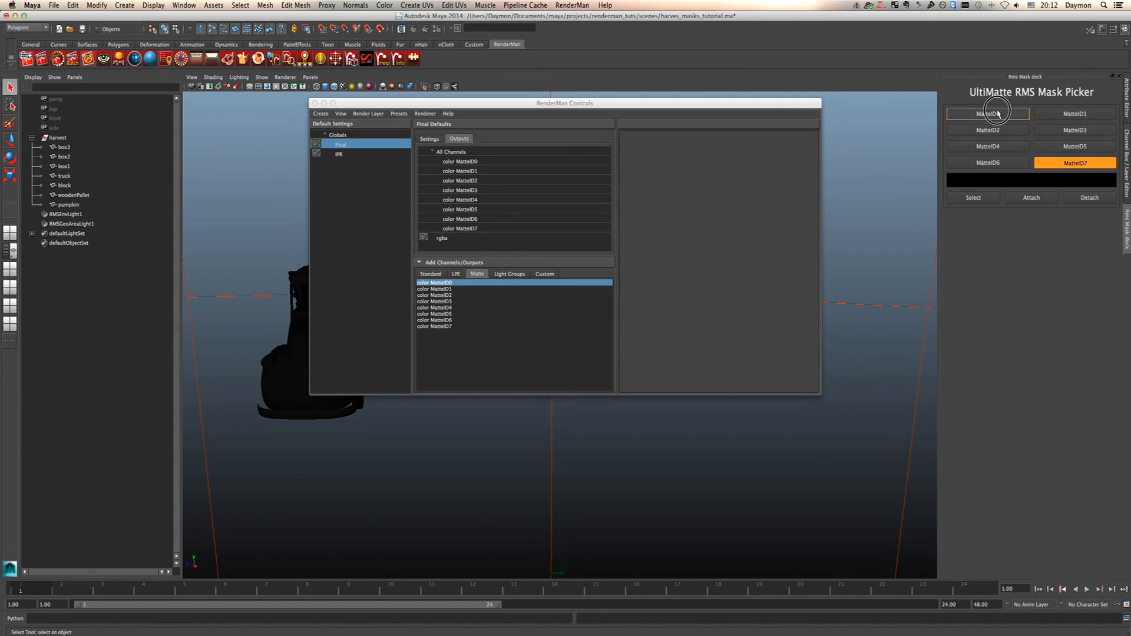
pyautogui.click(987, 114)
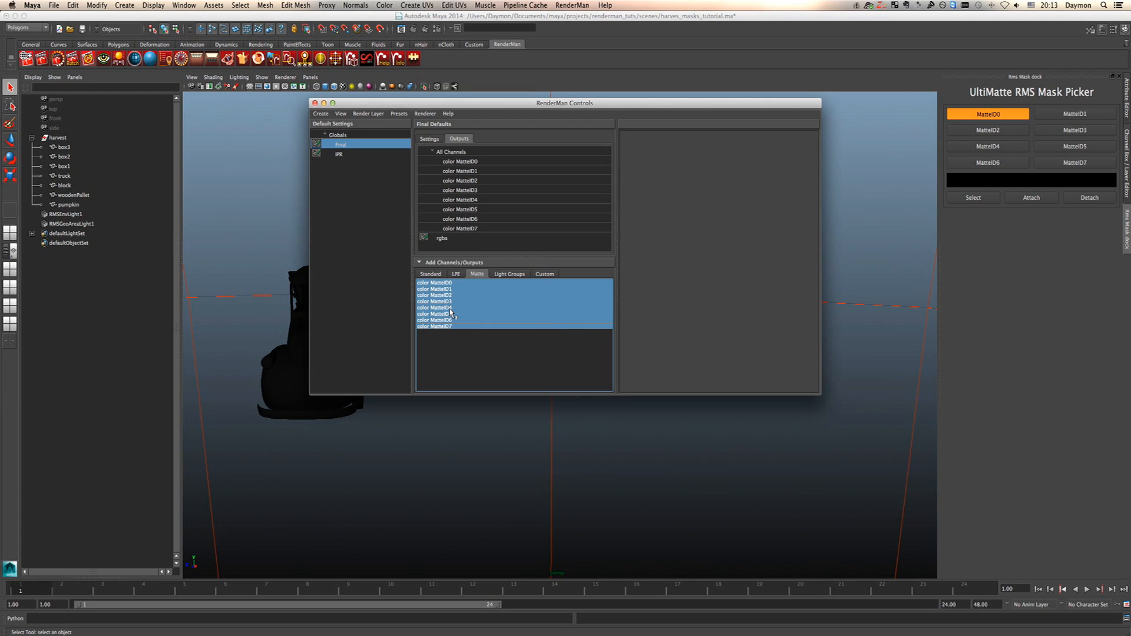
# Create one OpenEXR output 'masks' from the eight MatteID channels with As RGBA off, and close RenderMan Controls.
pyautogui.rightClick(451, 314)
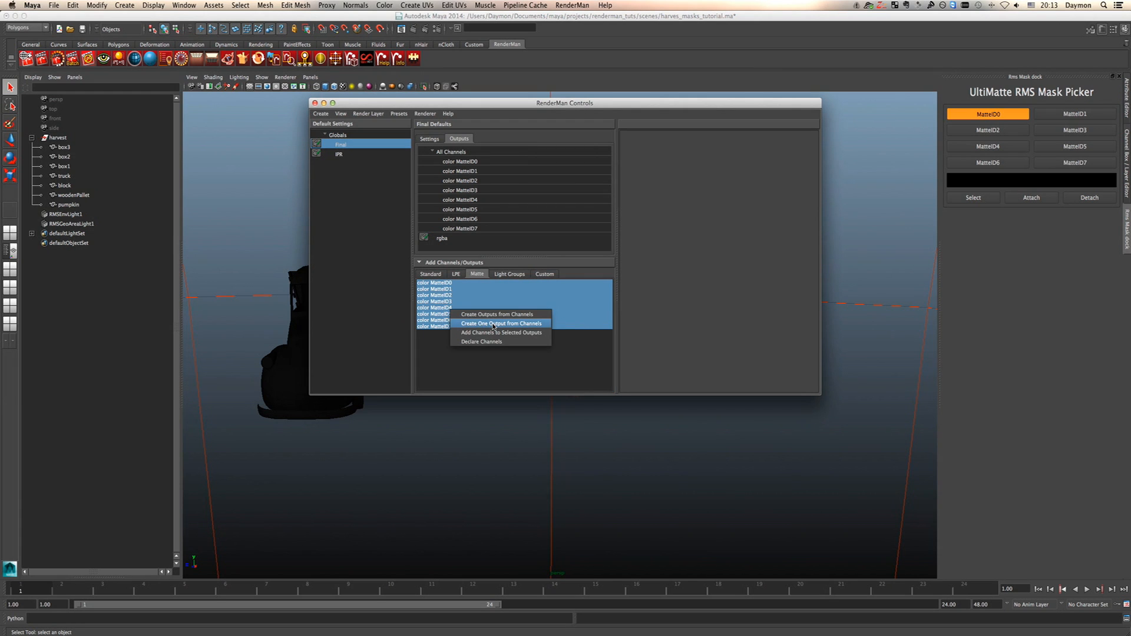
pyautogui.click(499, 323)
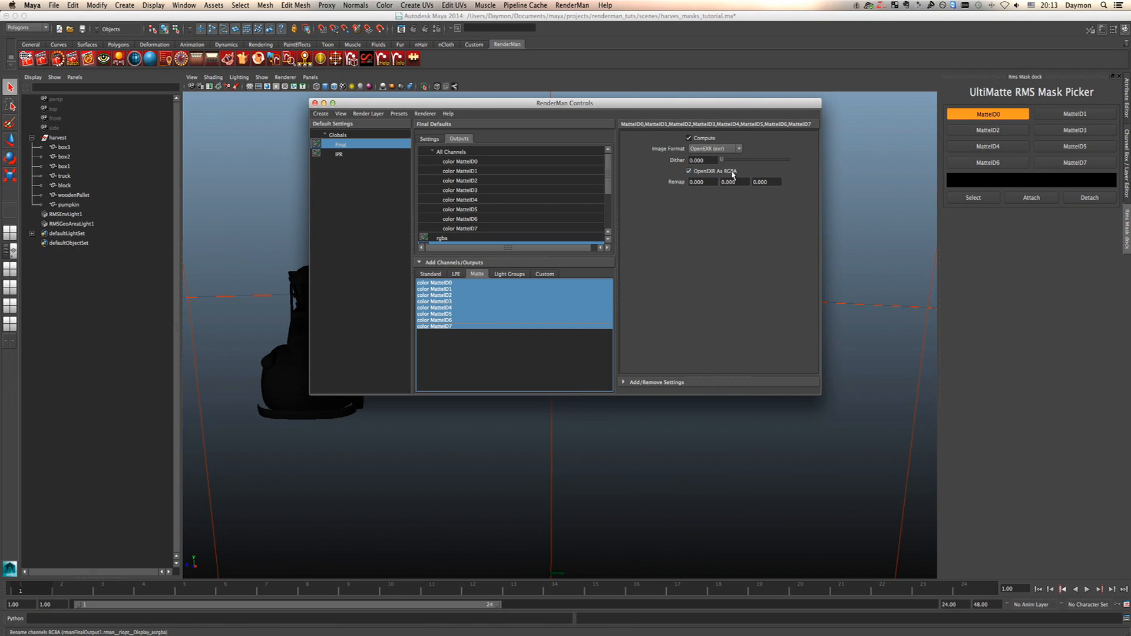
pyautogui.click(689, 171)
pyautogui.write('masks')
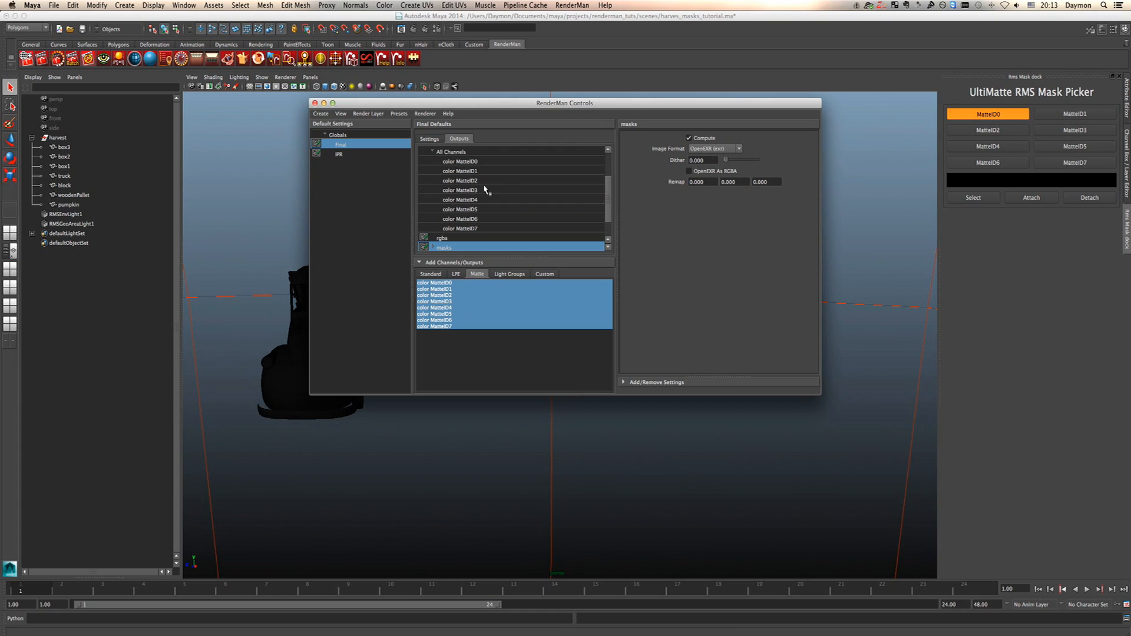
pyautogui.click(432, 152)
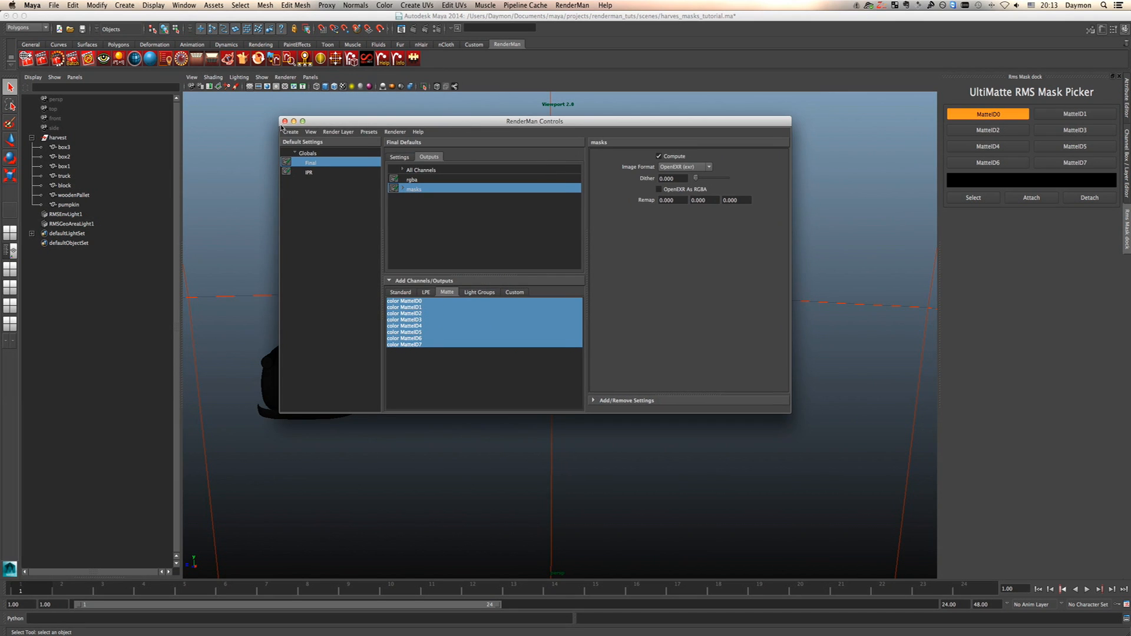
pyautogui.click(284, 121)
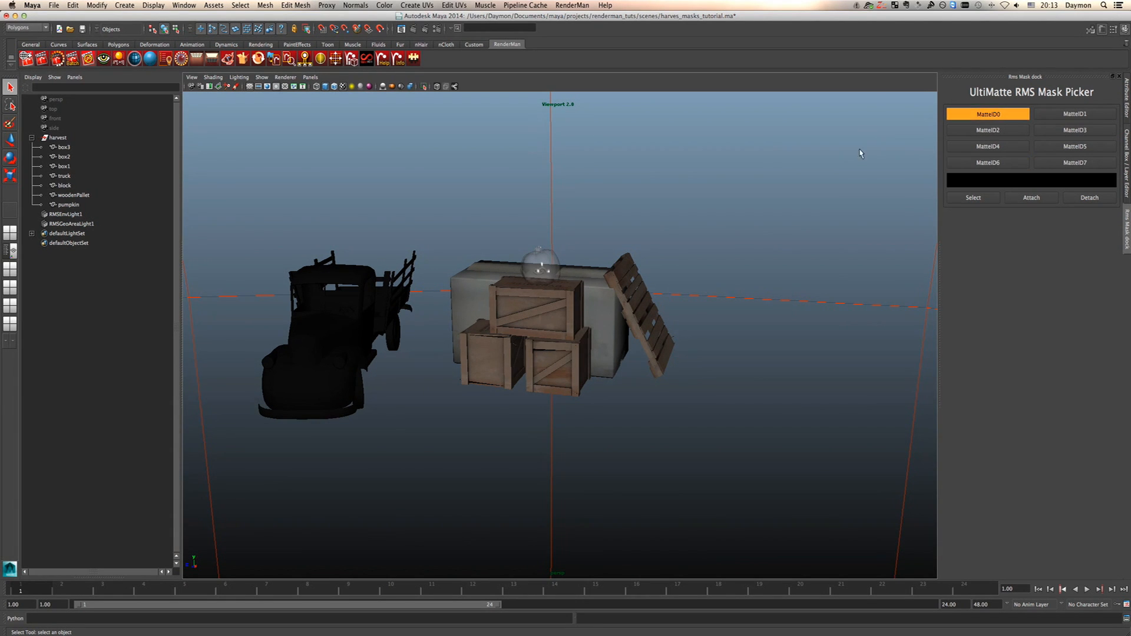
pyautogui.moveTo(718, 388)
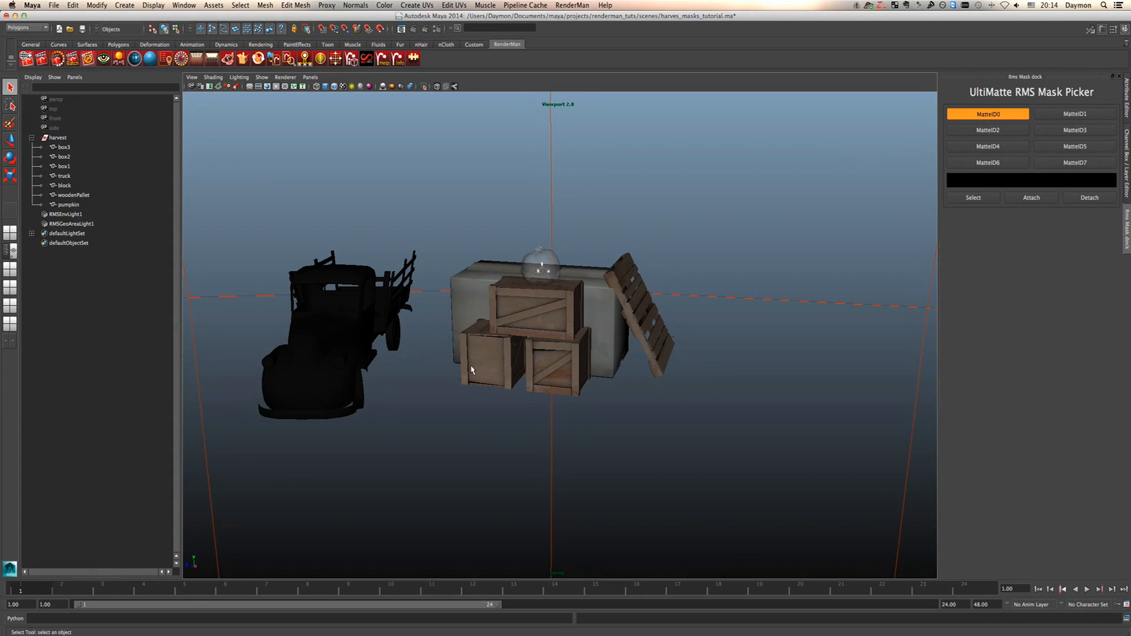
# Attach box1, box2 and box3 to the MatteID0 mask using the red colour.
pyautogui.click(489, 360)
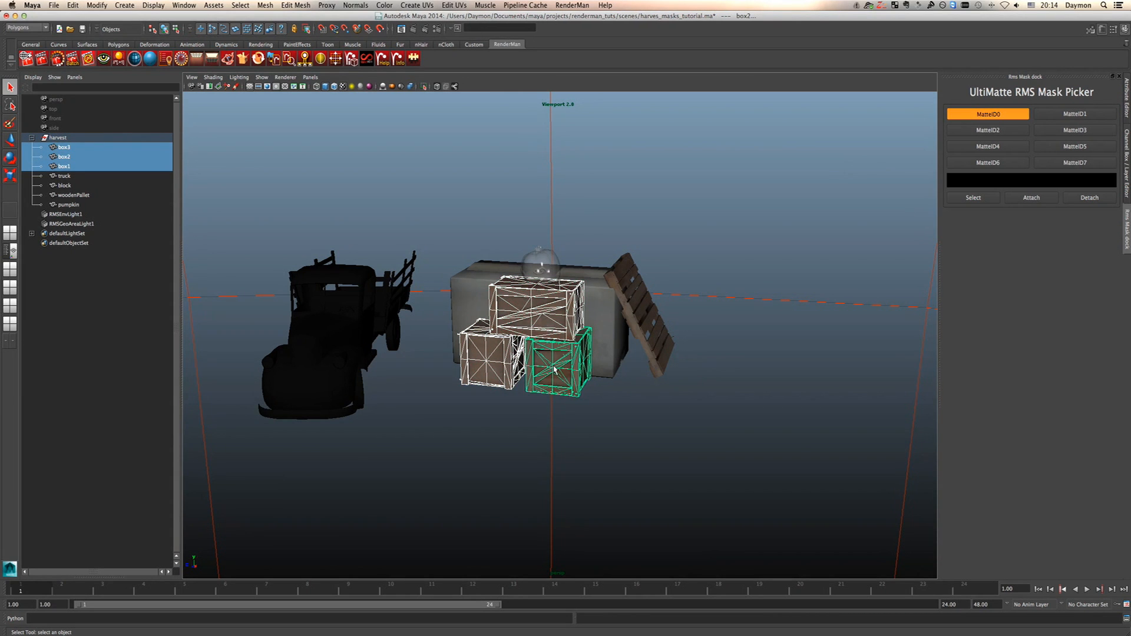
pyautogui.moveTo(555, 370)
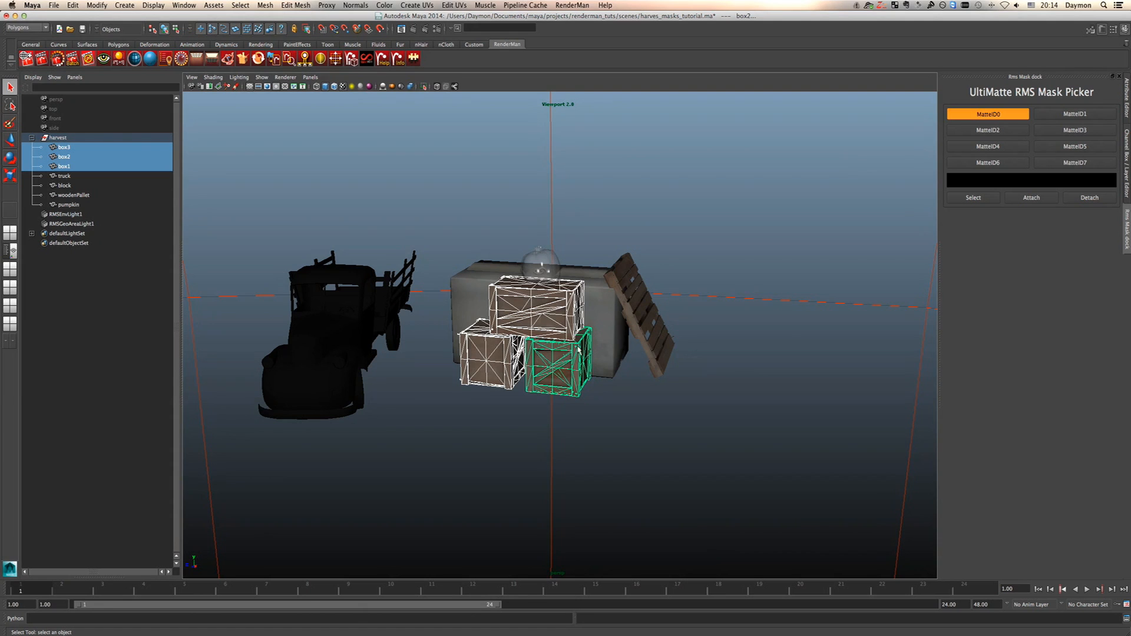
pyautogui.click(1074, 113)
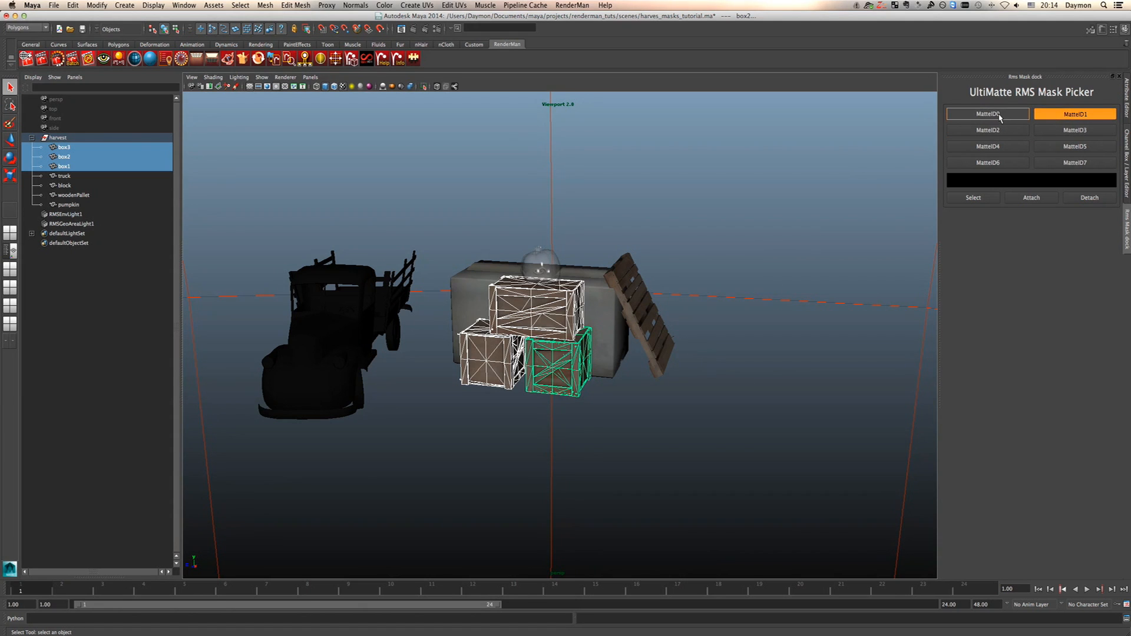
pyautogui.click(988, 115)
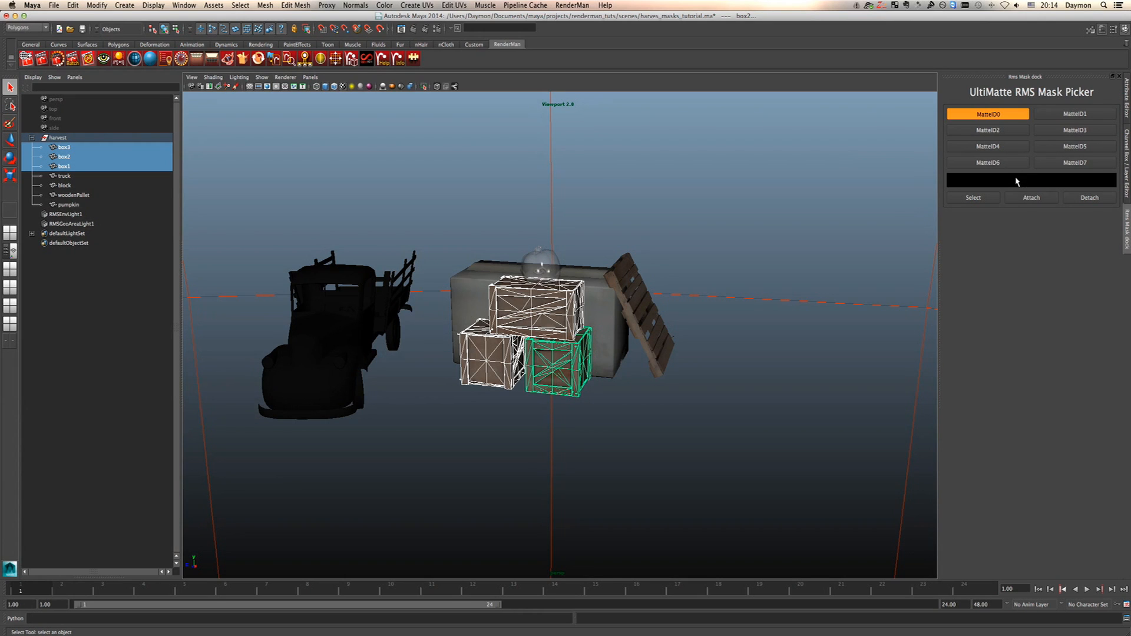
pyautogui.click(1031, 181)
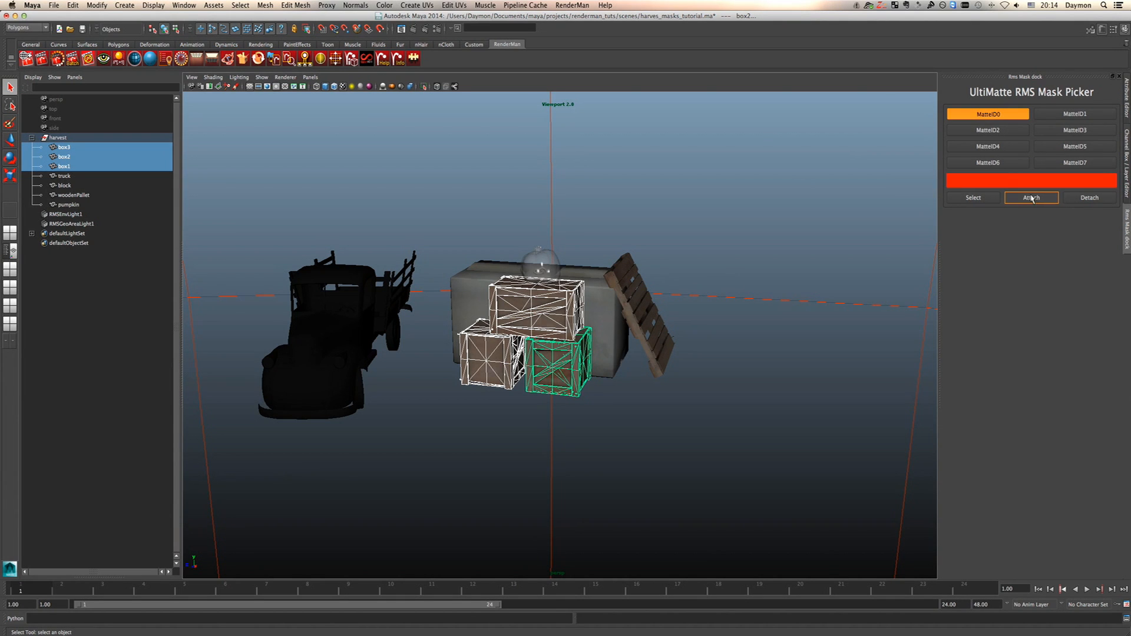
pyautogui.click(1031, 197)
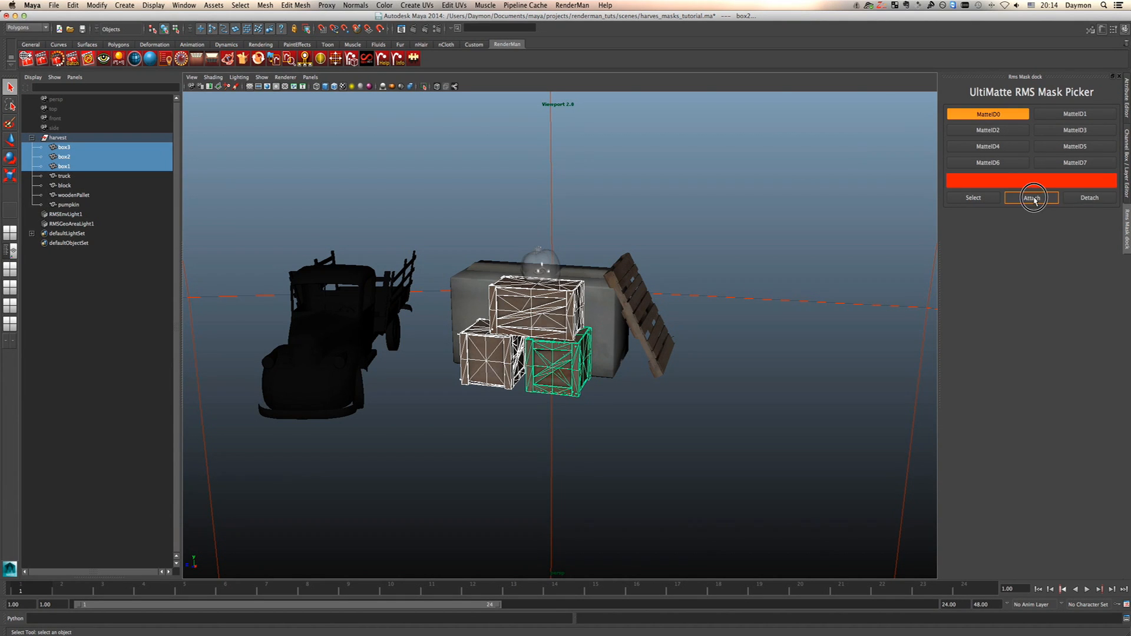
pyautogui.click(1030, 197)
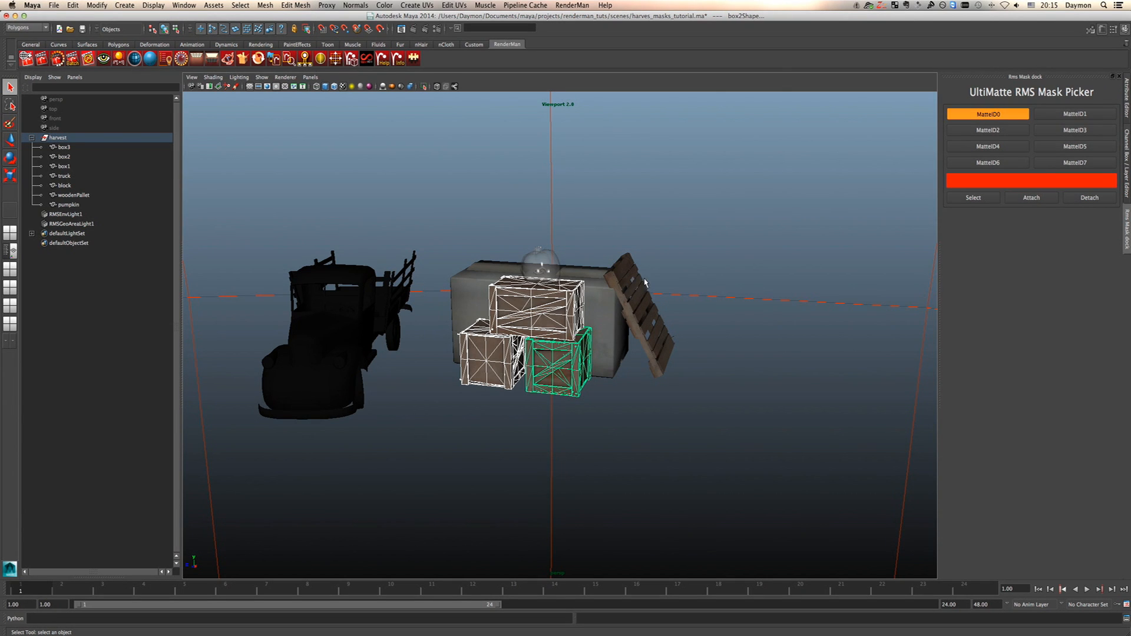
pyautogui.moveTo(631, 280)
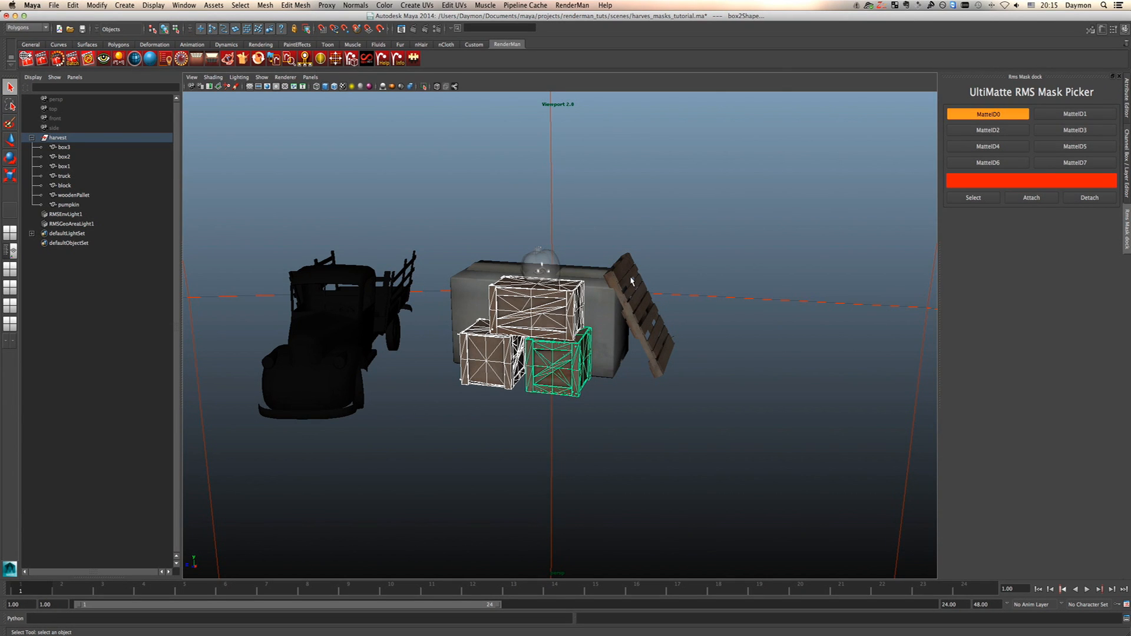
pyautogui.moveTo(993, 232)
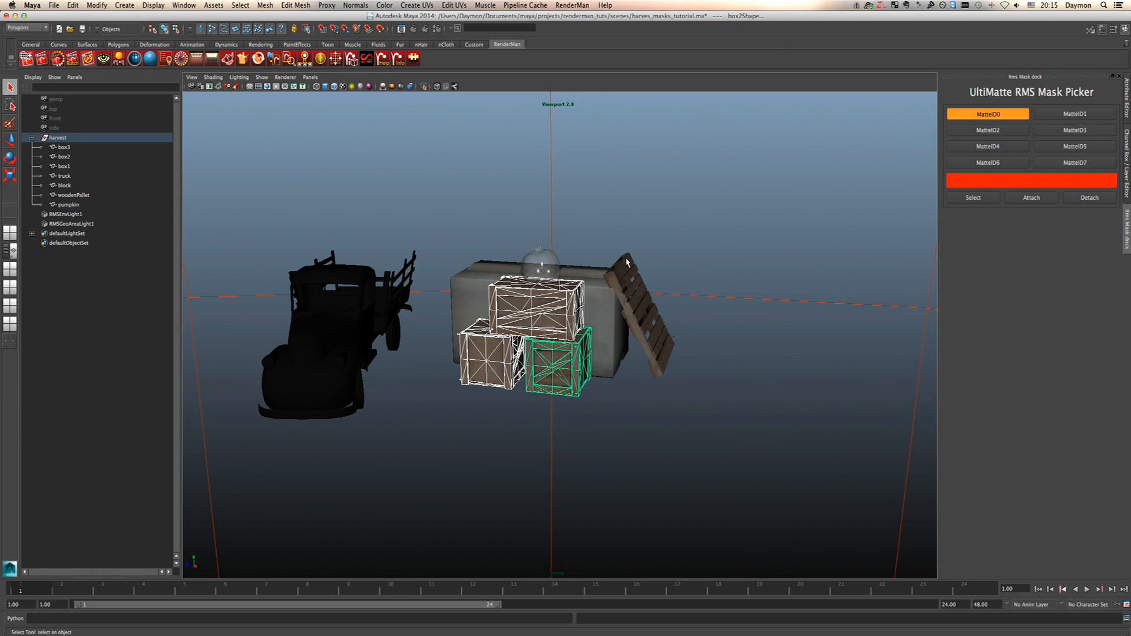
pyautogui.moveTo(525, 319)
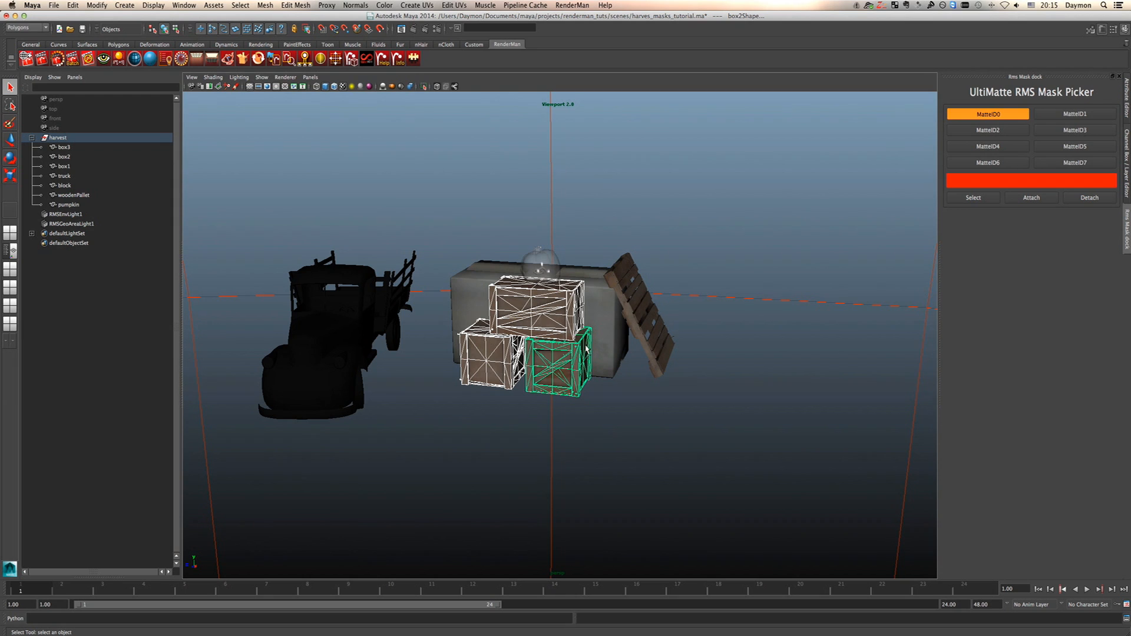
pyautogui.moveTo(601, 319)
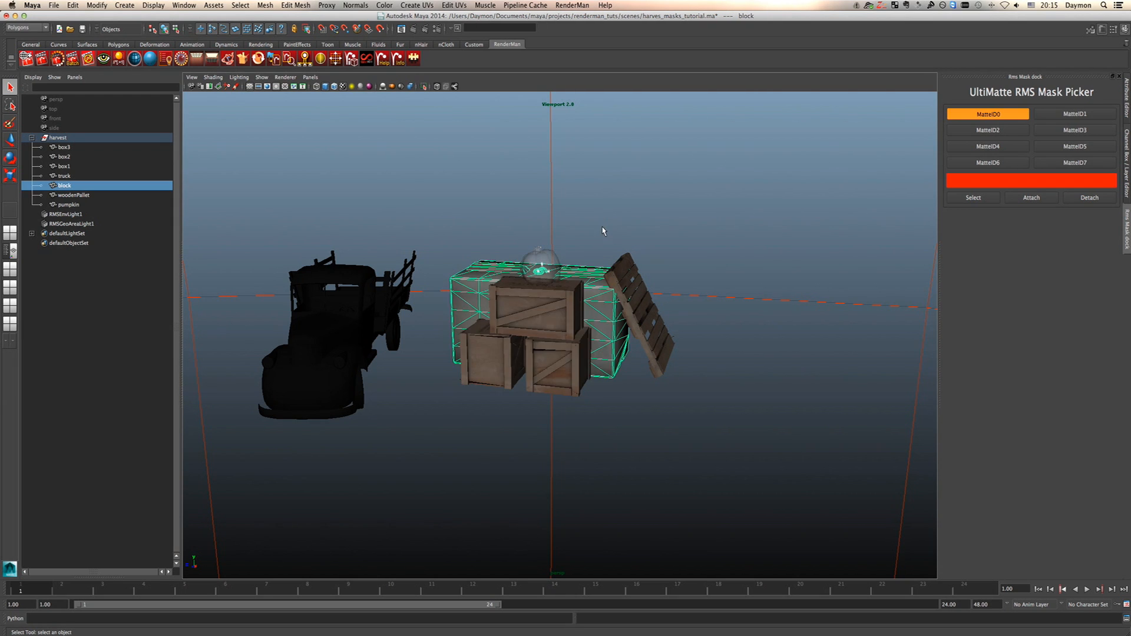
pyautogui.moveTo(1032, 182)
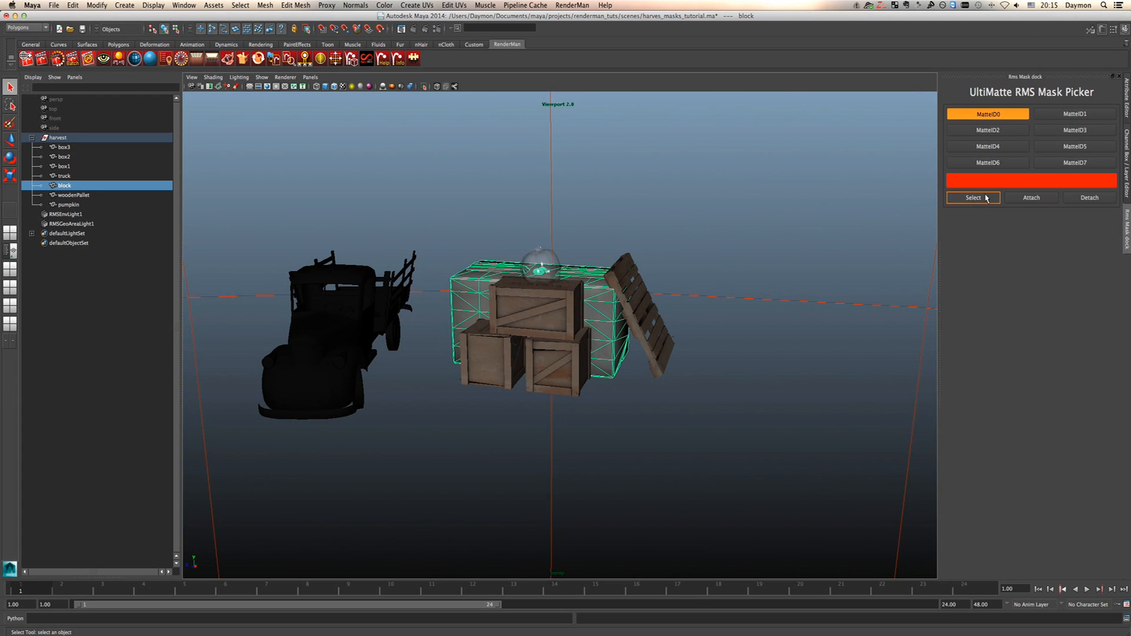
# Attach the block to MatteID0 green and the woodenPallet to MatteID1 blue, then select the pumpkin.
pyautogui.click(972, 198)
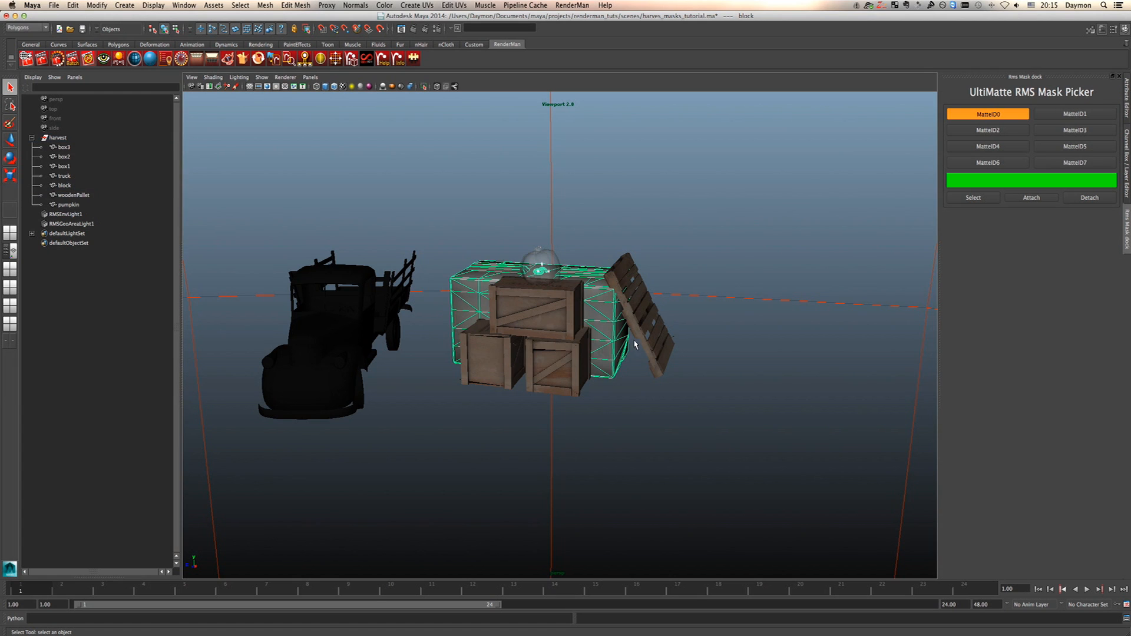
pyautogui.click(71, 195)
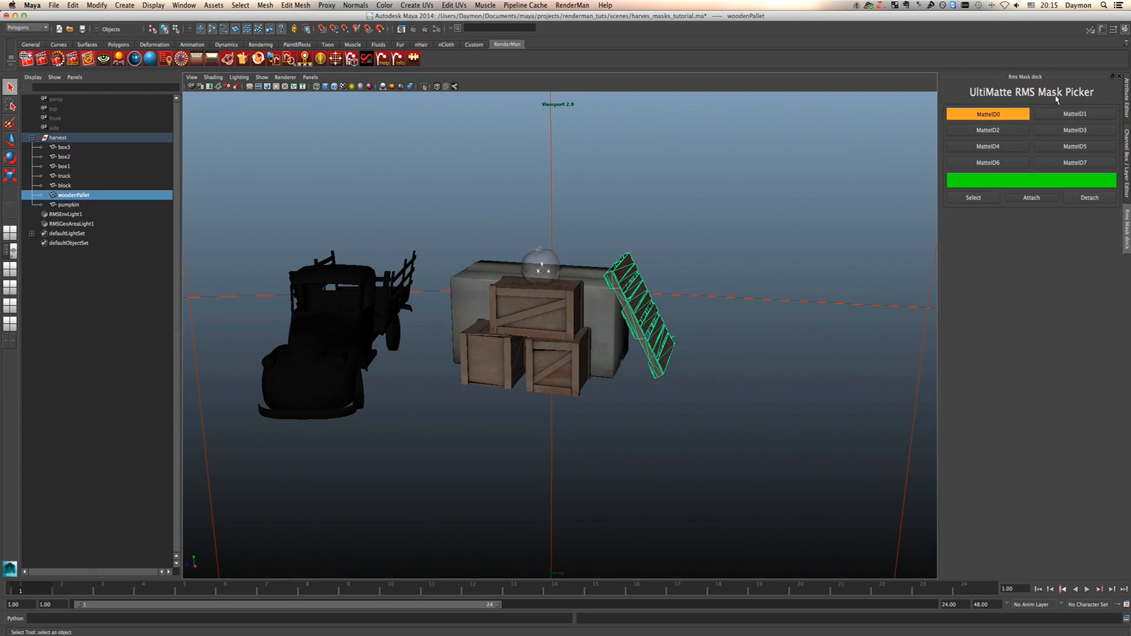
pyautogui.click(1074, 113)
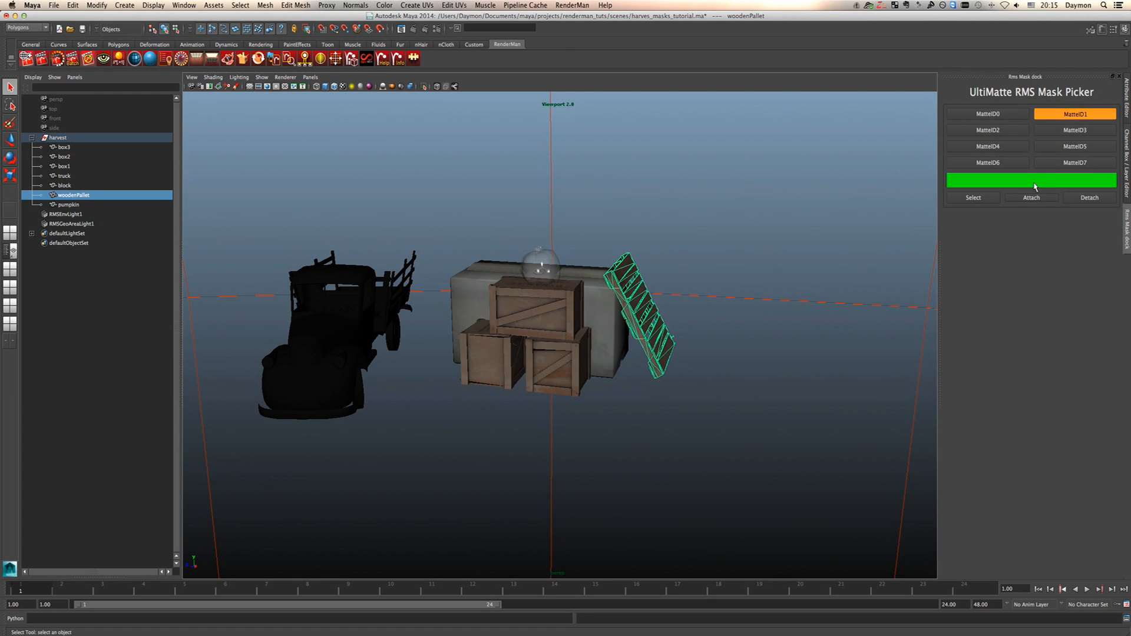
pyautogui.click(1031, 180)
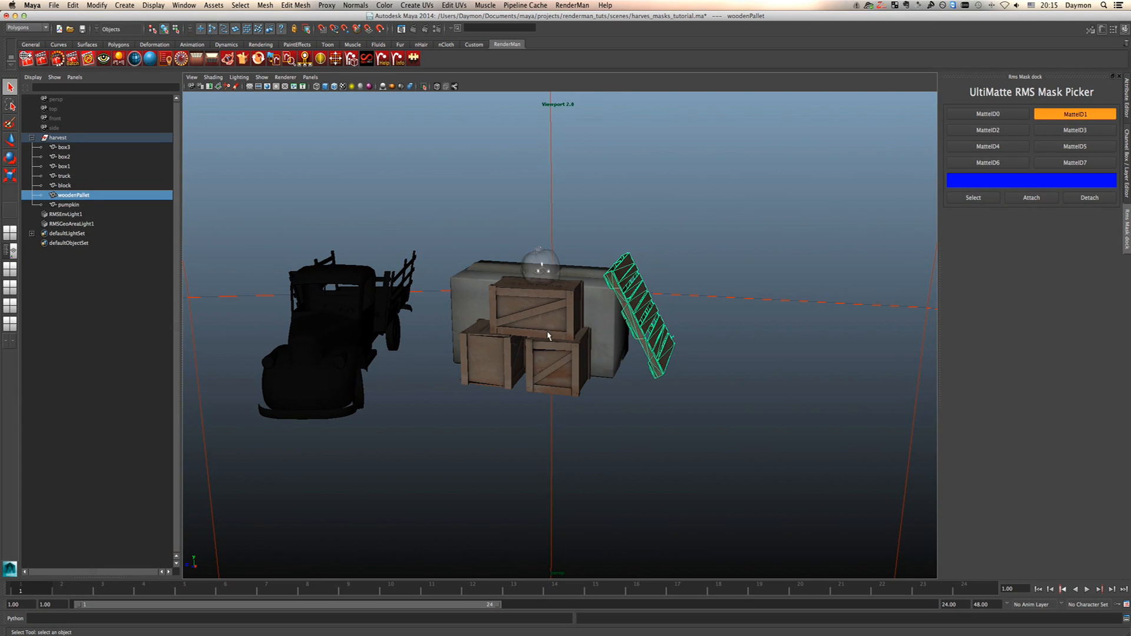
pyautogui.click(66, 204)
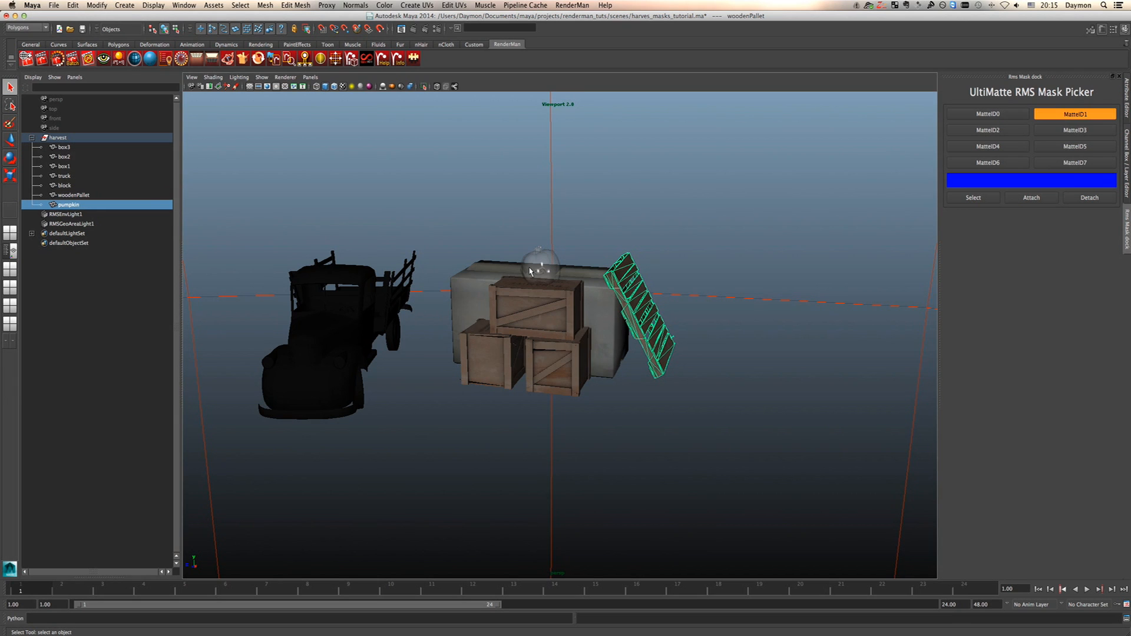
# Attach the pumpkin to MatteID2 and the truck to MatteID7 red, bringing up Final Render Options.
pyautogui.click(539, 269)
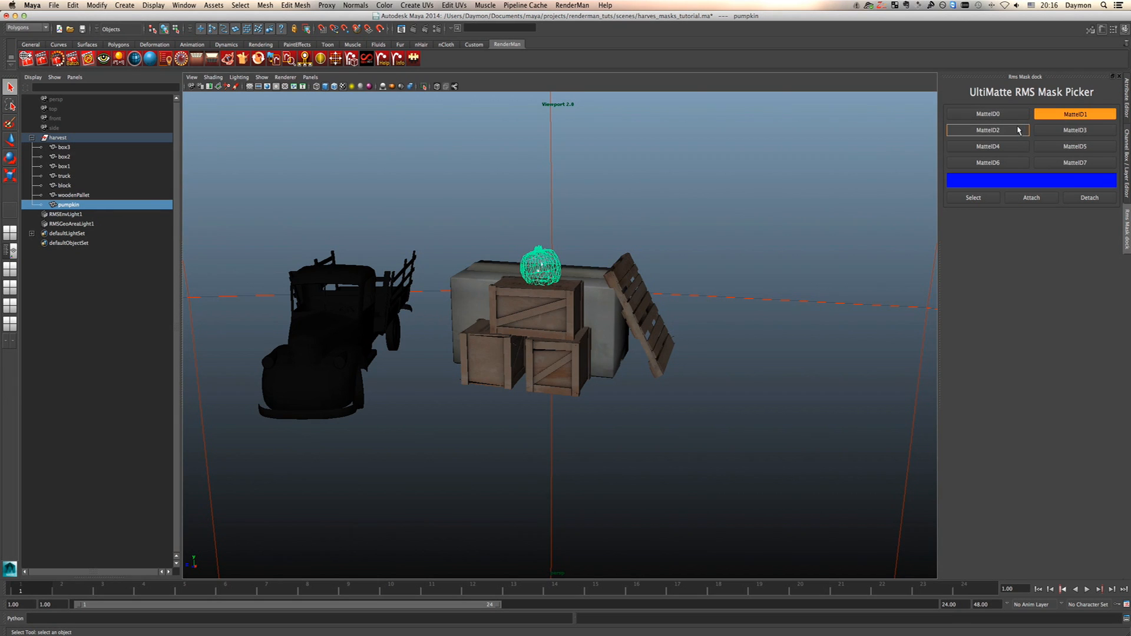
pyautogui.click(988, 130)
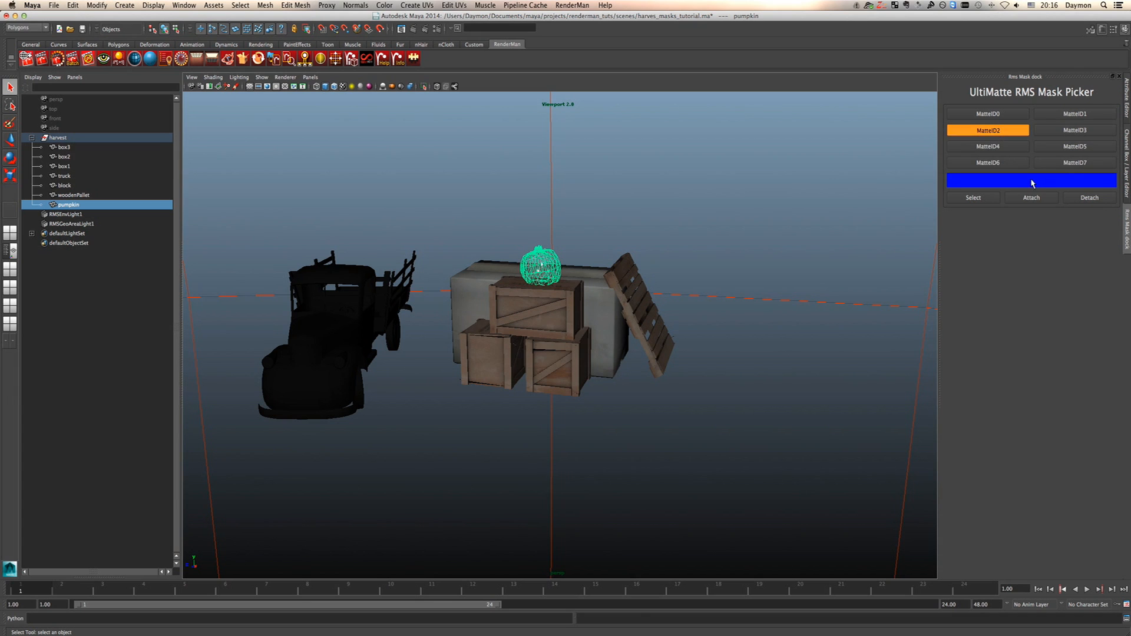
pyautogui.moveTo(1011, 187)
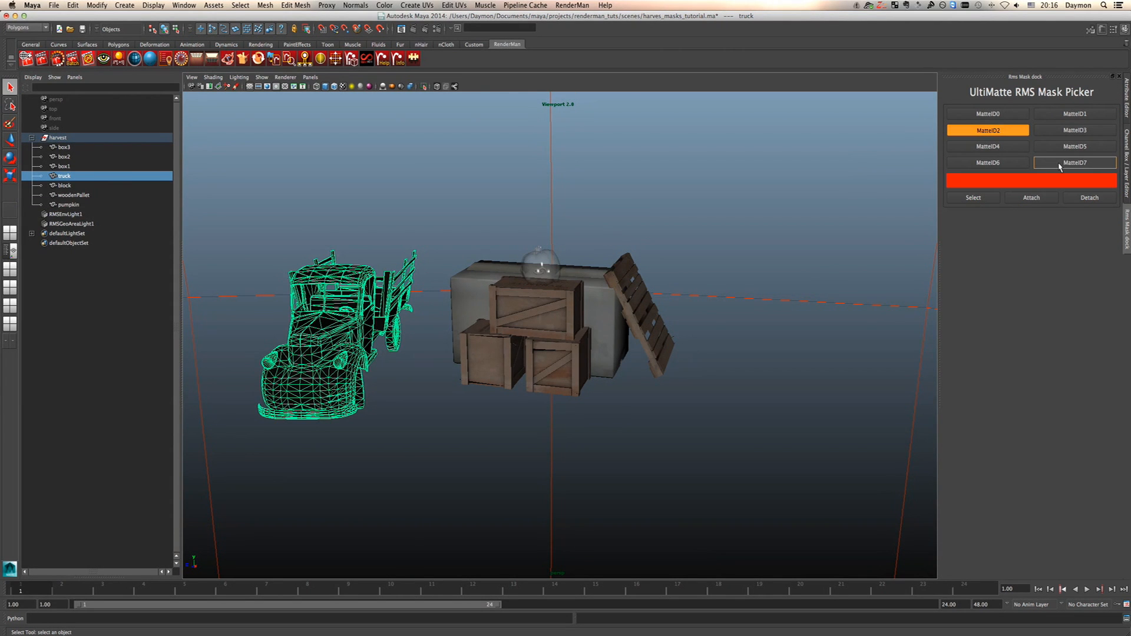
pyautogui.click(1074, 162)
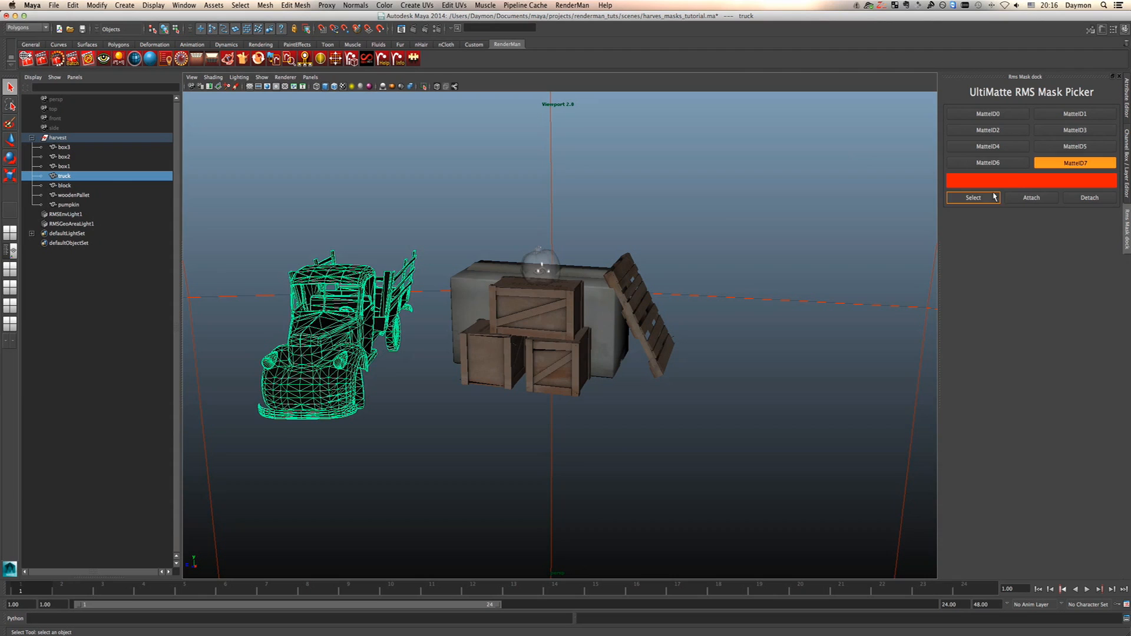
pyautogui.moveTo(1031, 198)
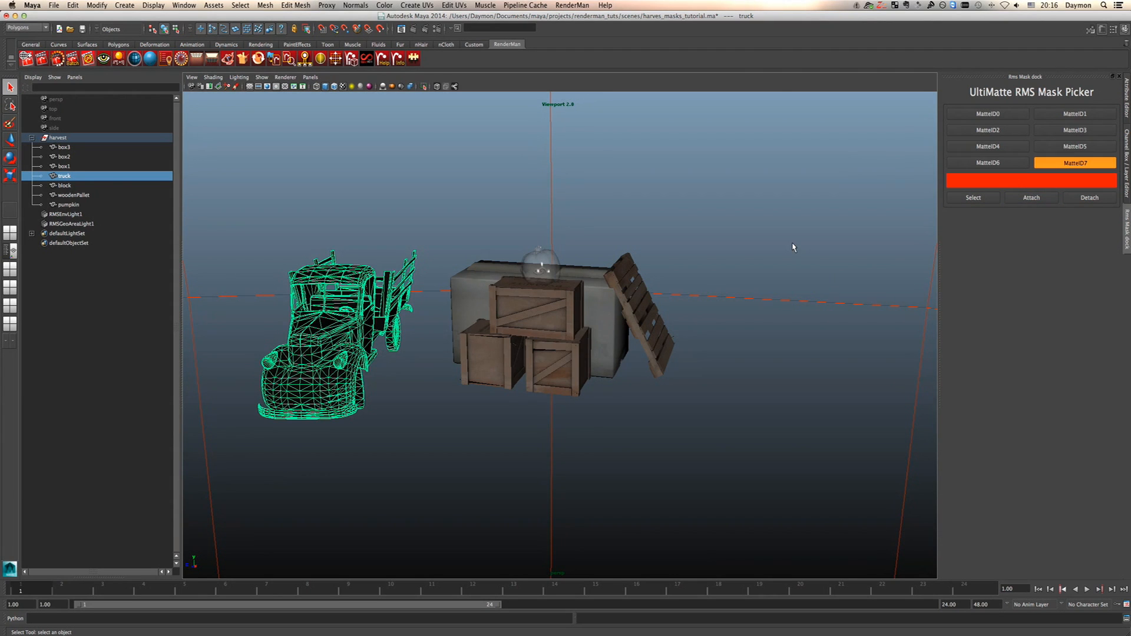
pyautogui.moveTo(792, 241)
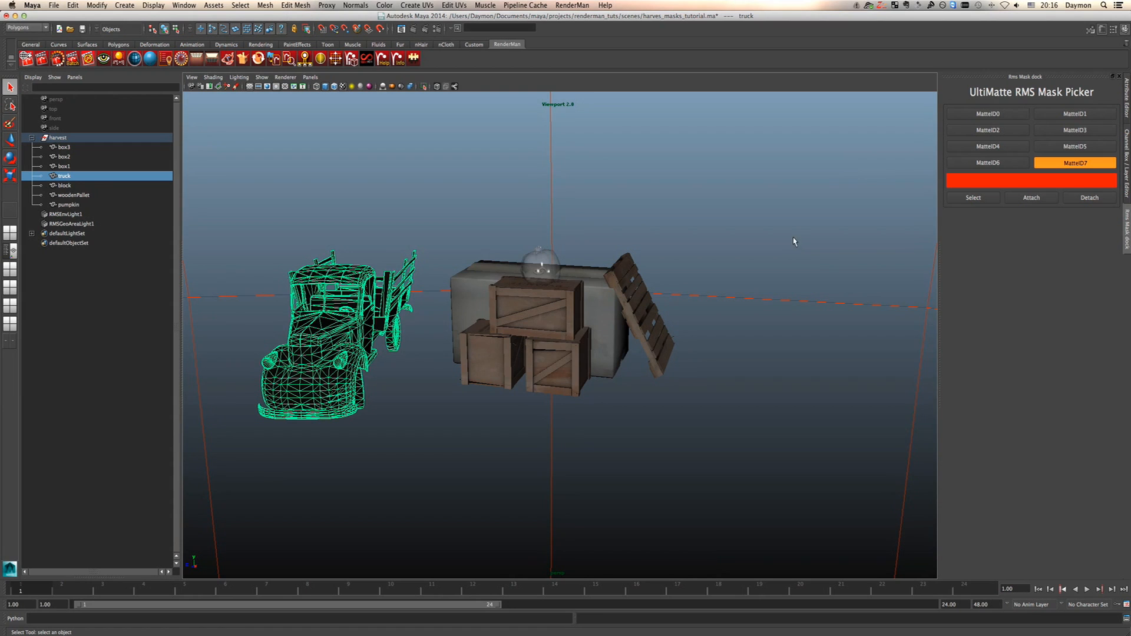
pyautogui.click(573, 5)
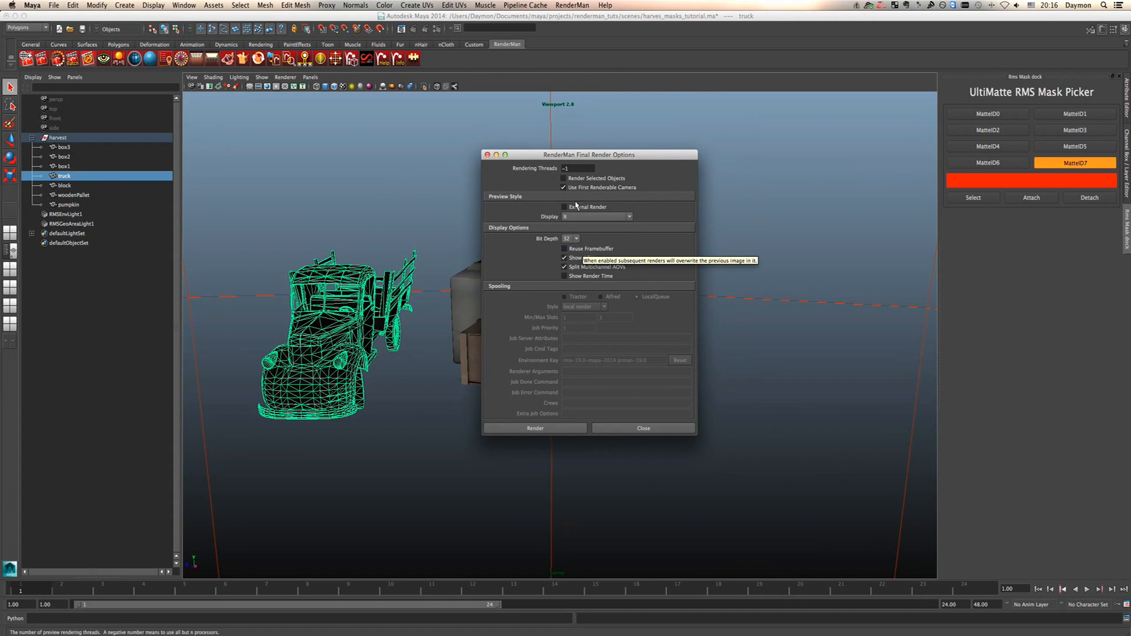
# Set the render Display, enable Show AOVs and Split Multichannel AOVs, and start the final render.
pyautogui.click(597, 217)
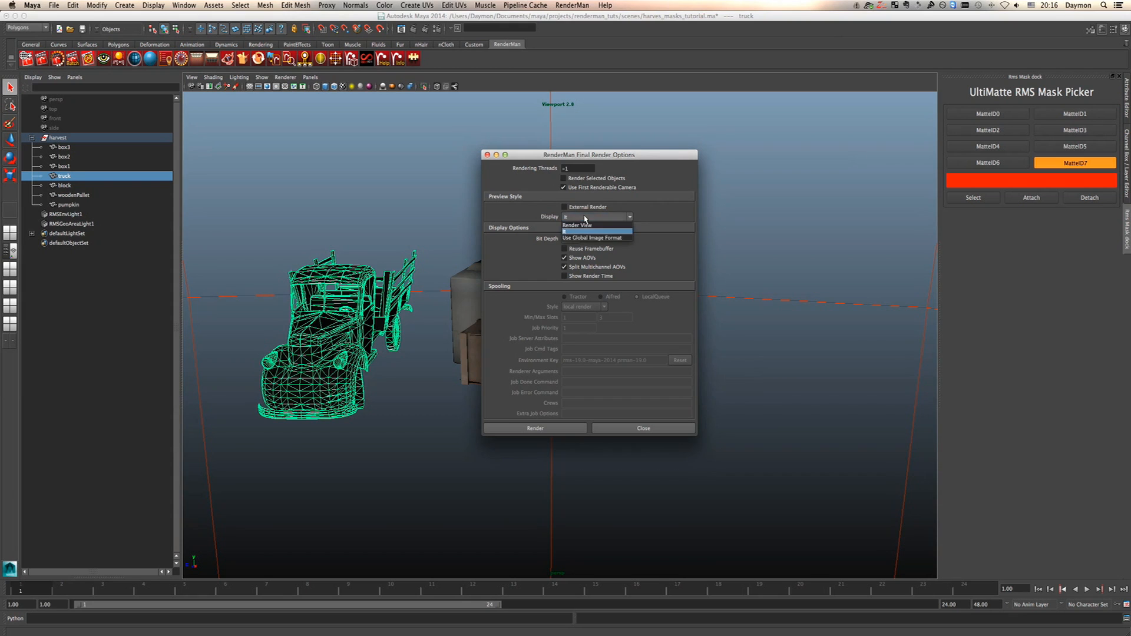
pyautogui.click(595, 216)
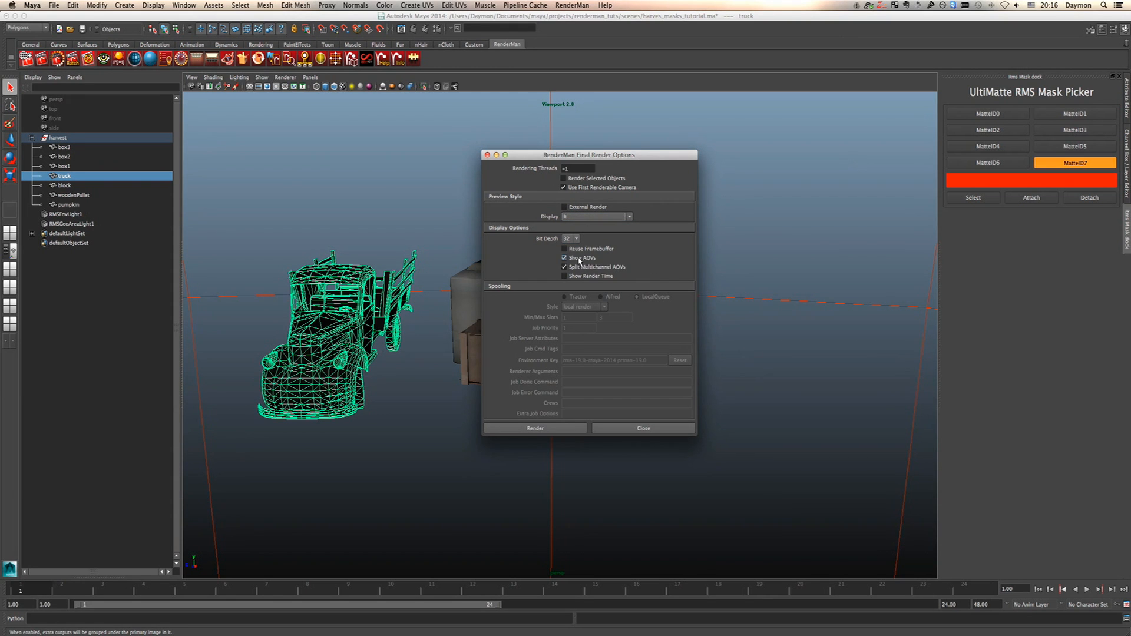
pyautogui.moveTo(577, 268)
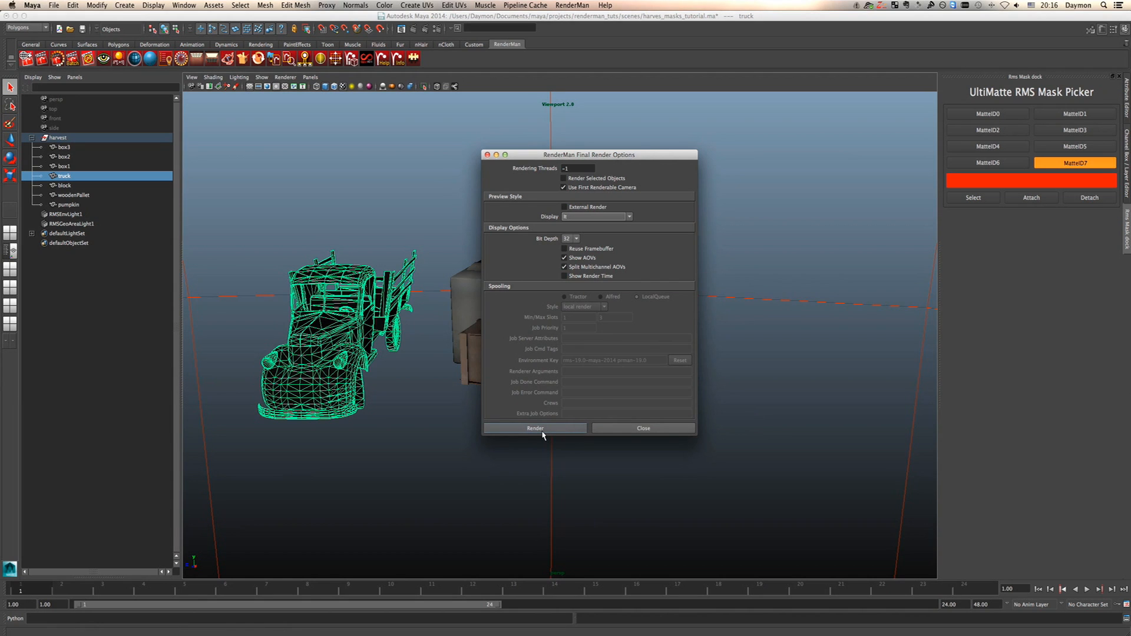
pyautogui.click(535, 428)
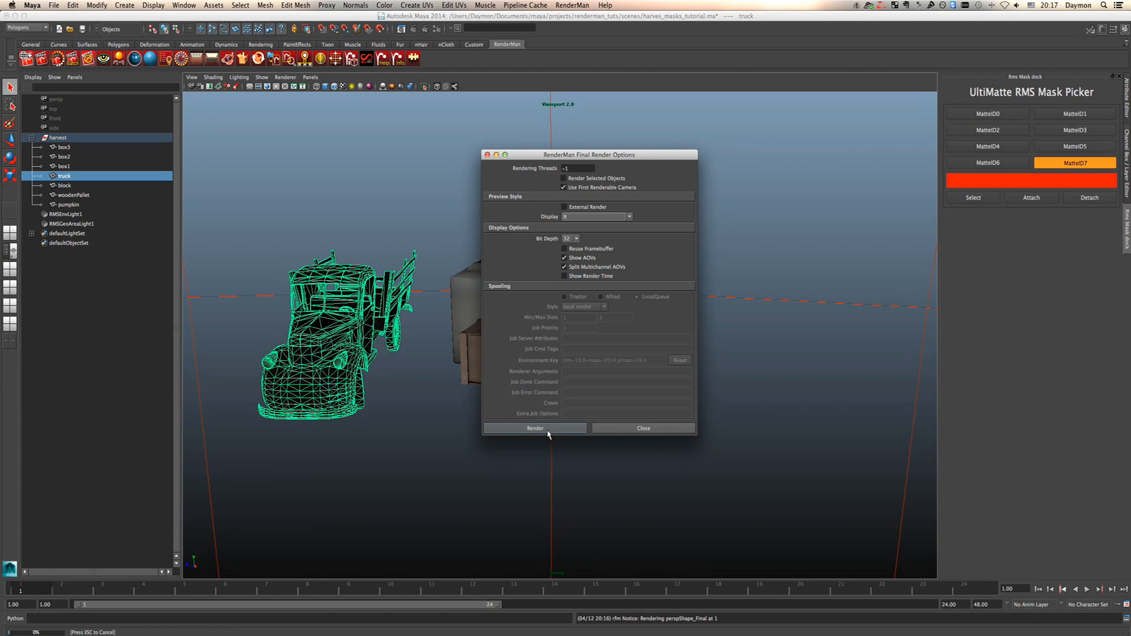
# View the beauty render and the MatteID0, MatteID1 and MatteID5 mask images in it.
pyautogui.click(534, 427)
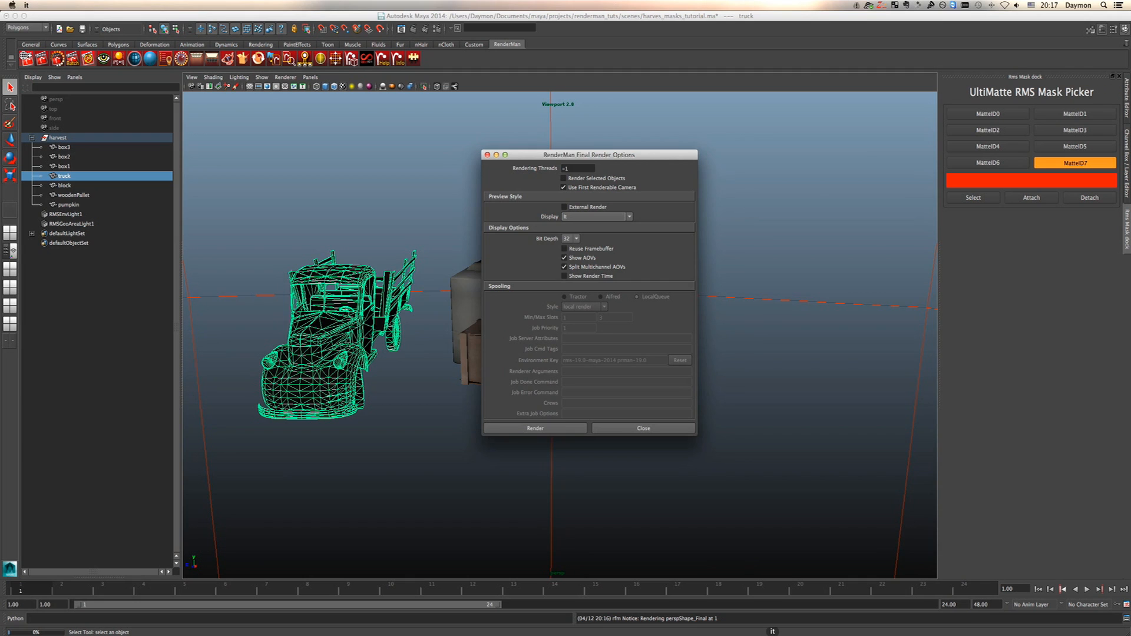
pyautogui.click(534, 428)
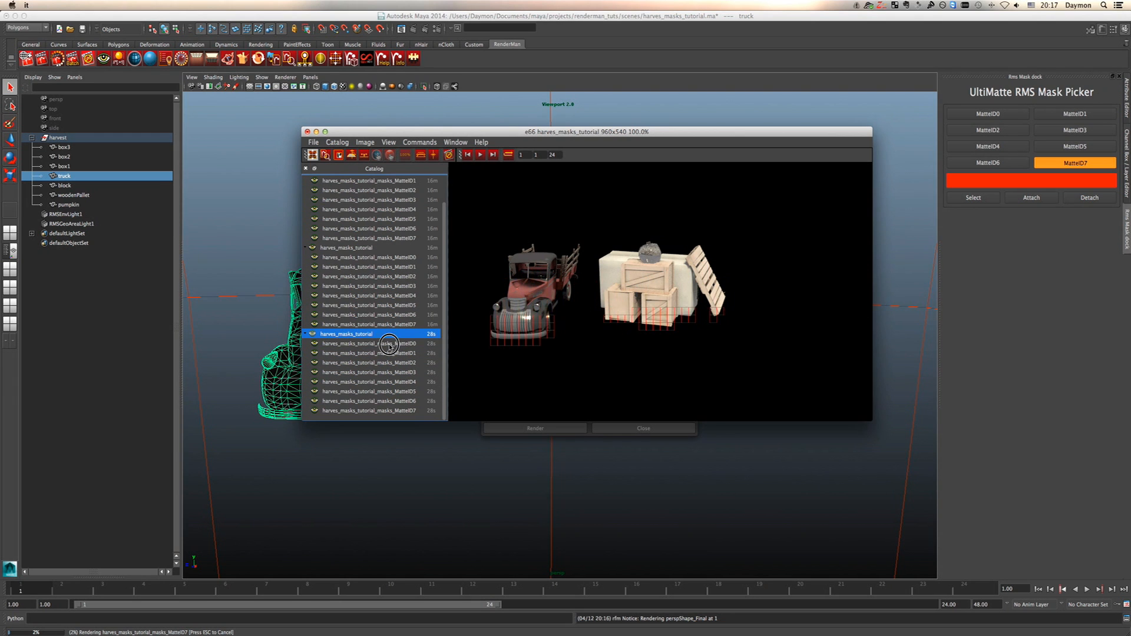
pyautogui.click(360, 343)
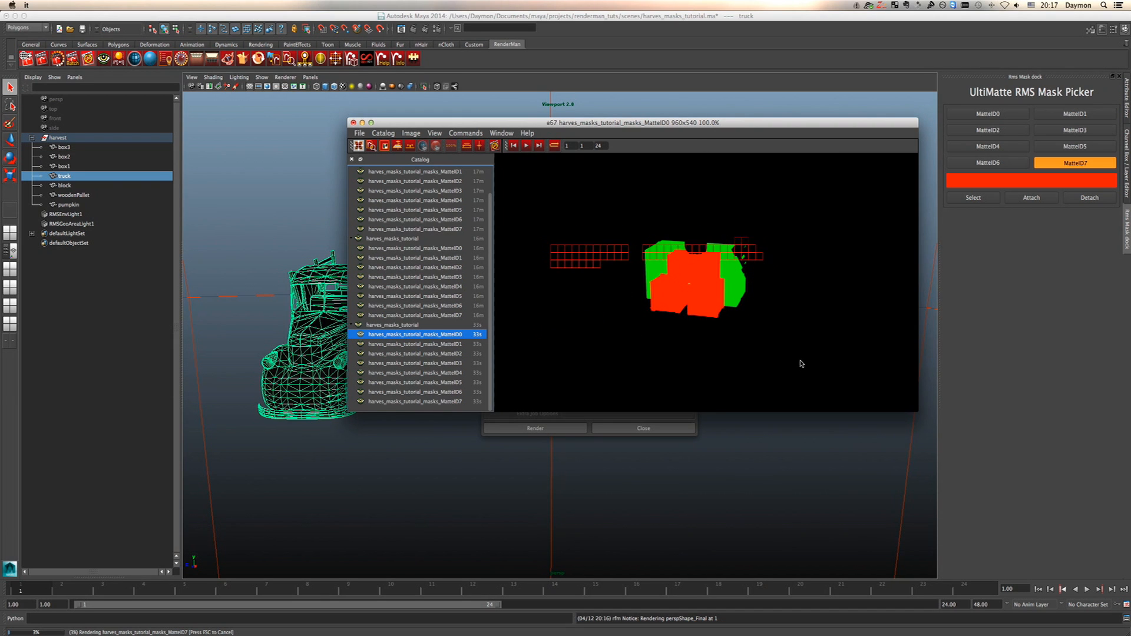
pyautogui.click(415, 342)
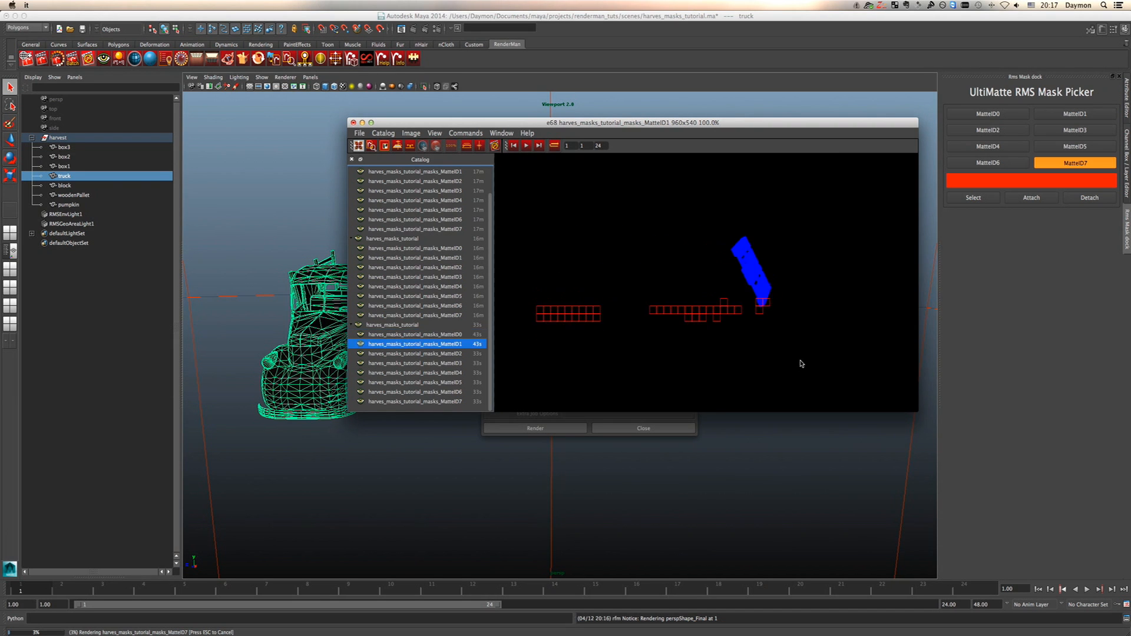
pyautogui.click(415, 382)
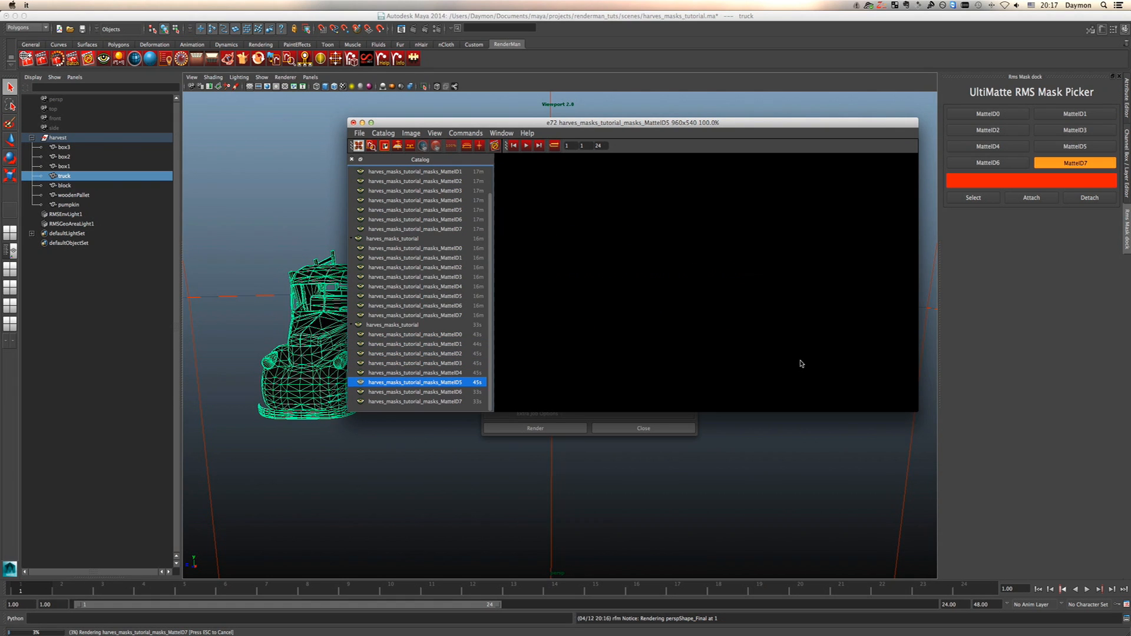
# Close the it viewer and the Final Render Options.
pyautogui.click(414, 372)
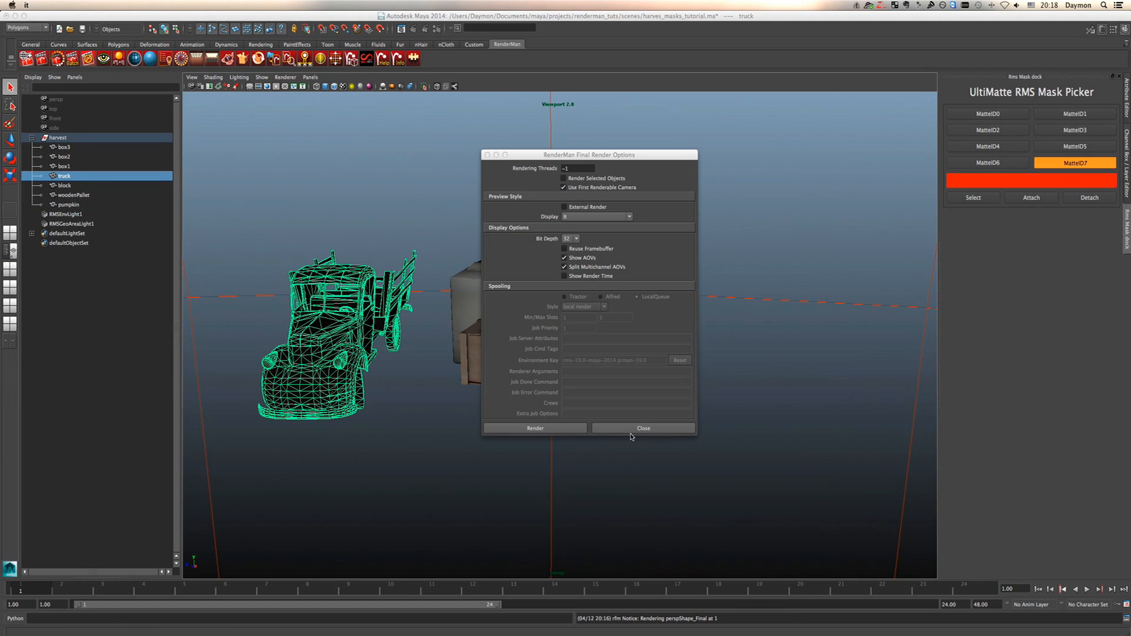
pyautogui.click(641, 428)
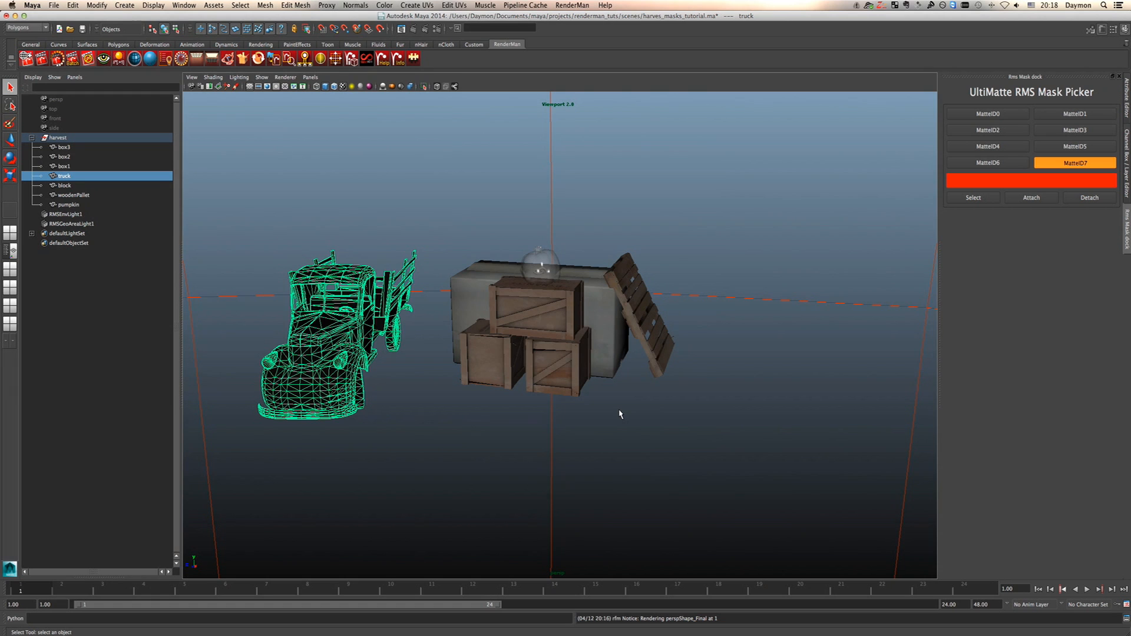
pyautogui.moveTo(691, 373)
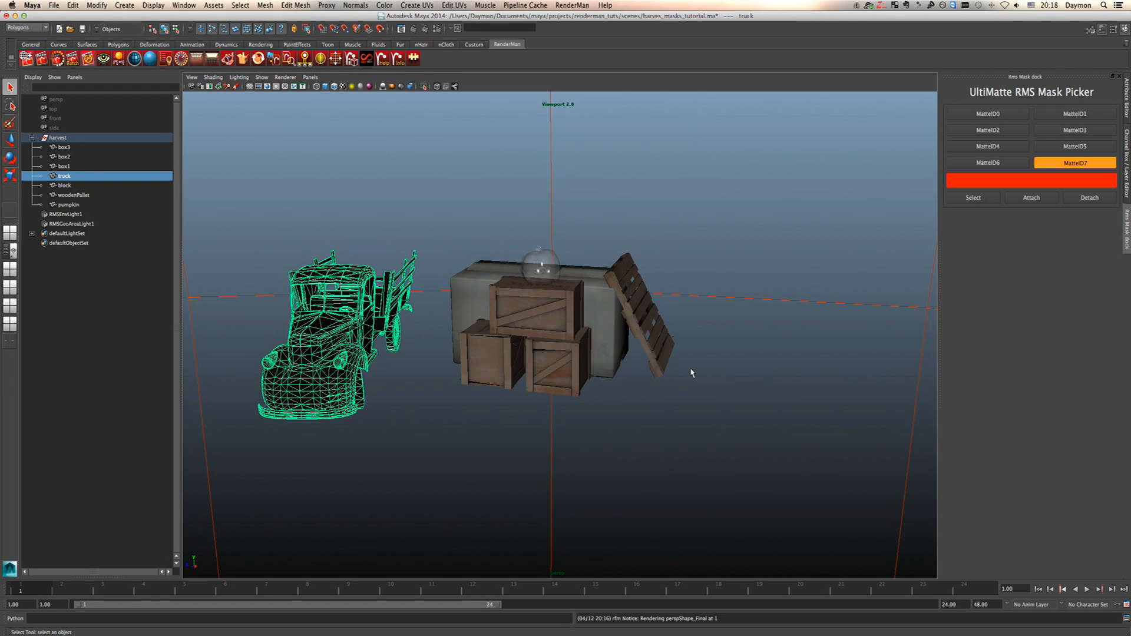
# Select MatteID1's blue member (the wooden pallet), then make MatteID7 the active mask.
pyautogui.click(987, 113)
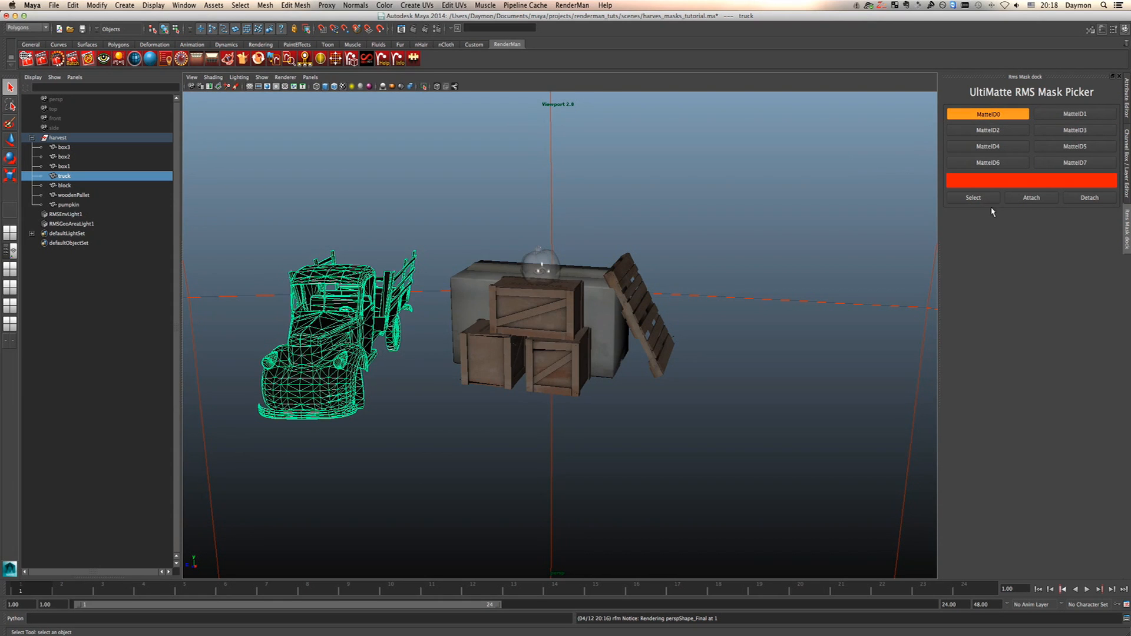
pyautogui.moveTo(1001, 184)
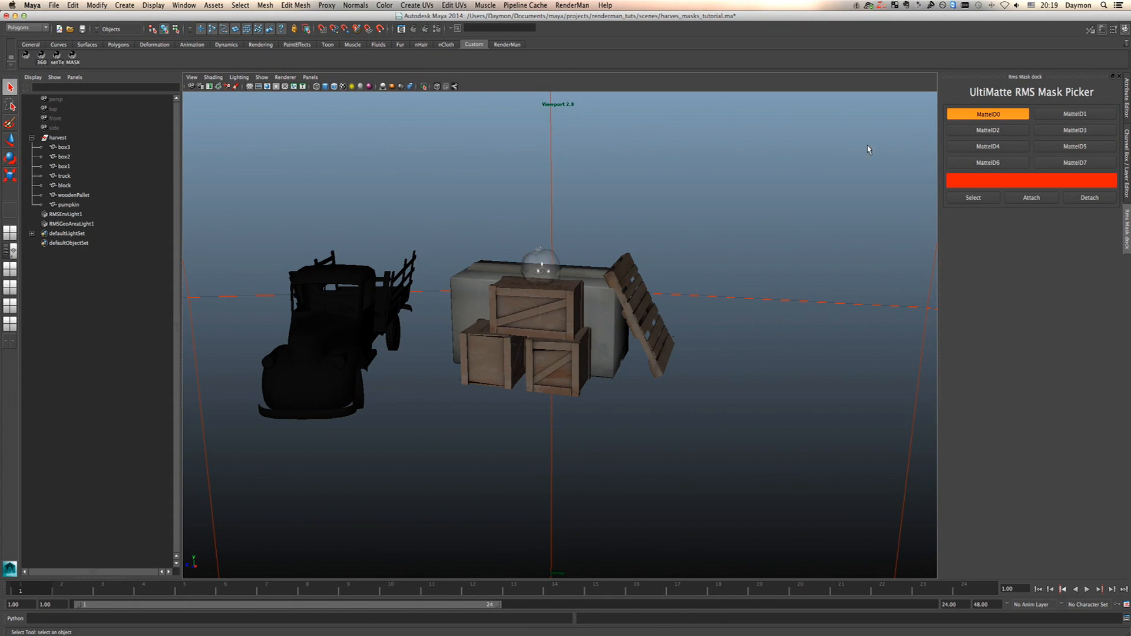
pyautogui.click(1074, 113)
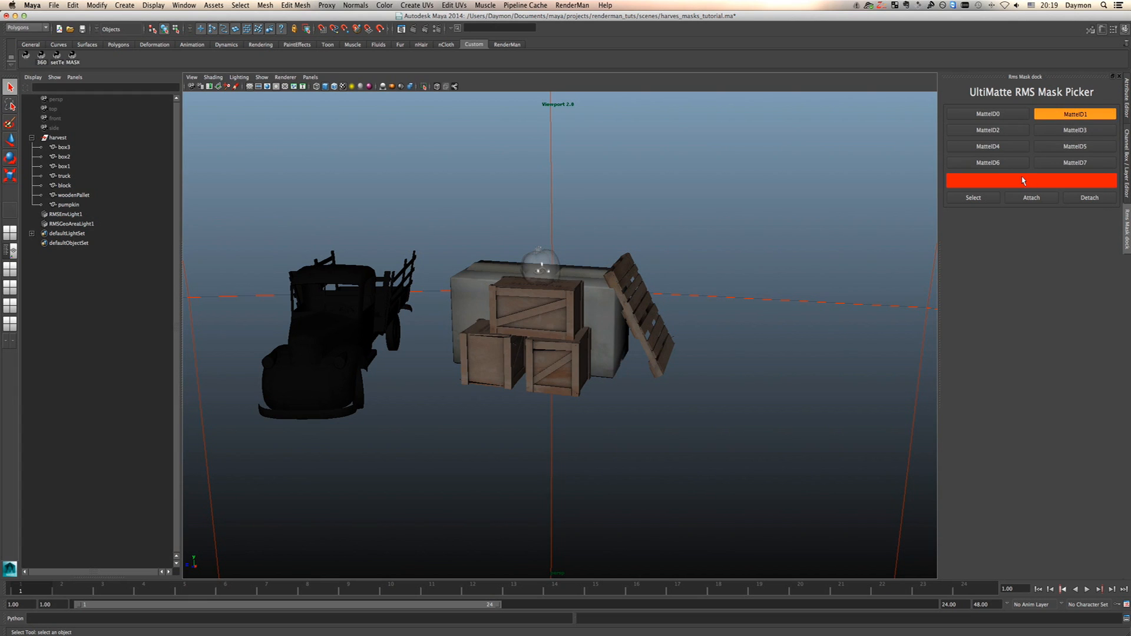
pyautogui.moveTo(845, 215)
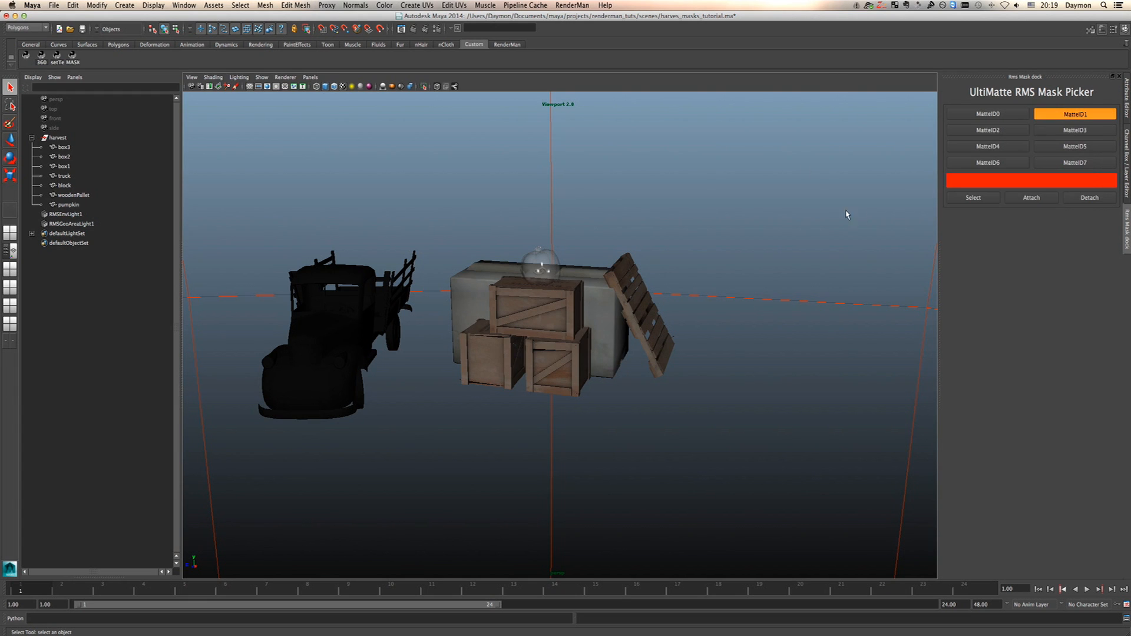
pyautogui.click(972, 198)
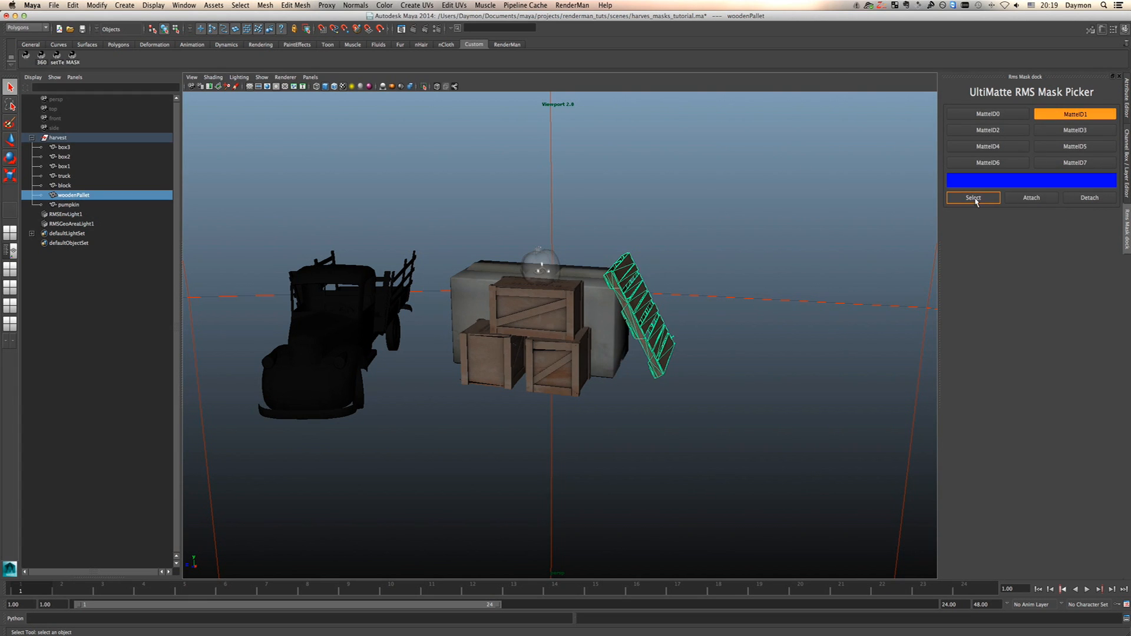
pyautogui.moveTo(995, 186)
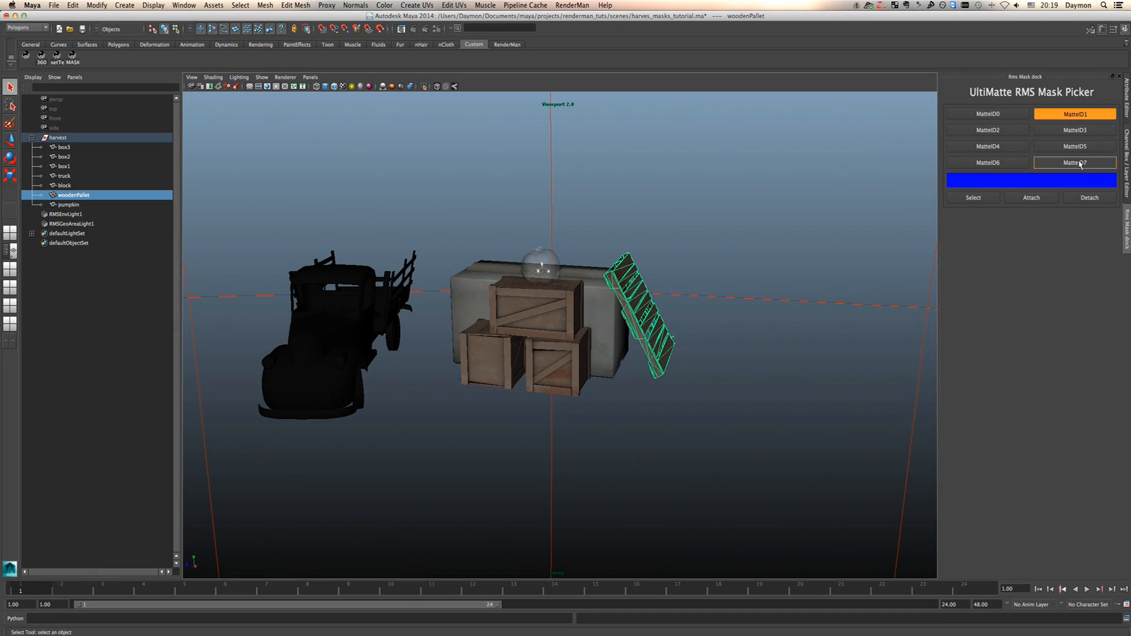
pyautogui.click(1031, 180)
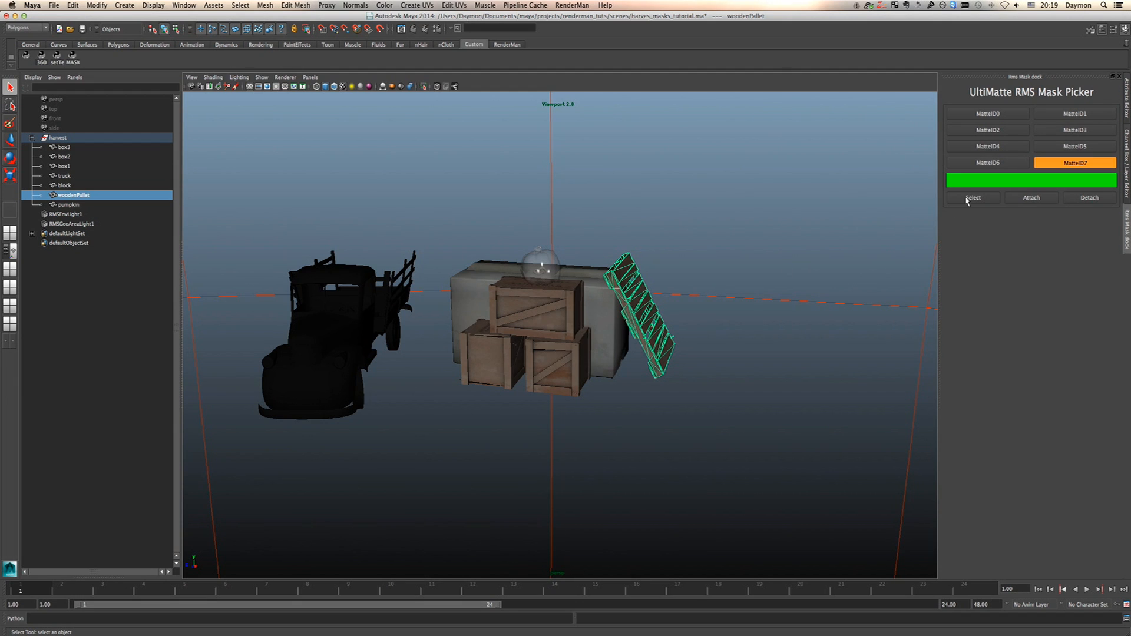
# Try Select with green (warning), change the mask colour to red and select MatteID7's truck.
pyautogui.click(973, 198)
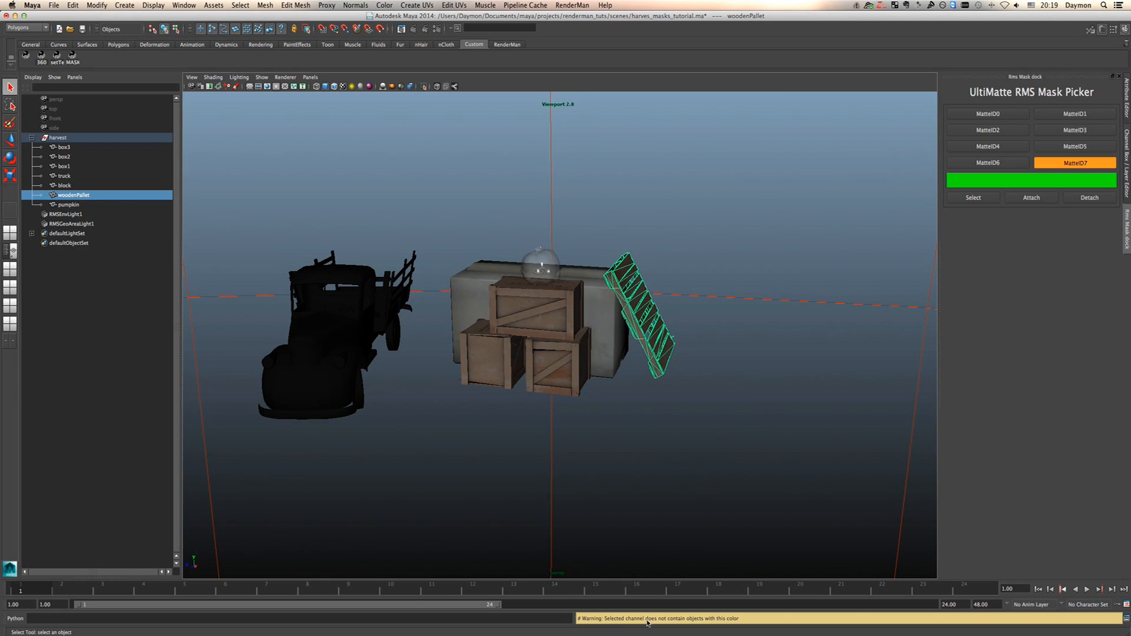
pyautogui.moveTo(740, 625)
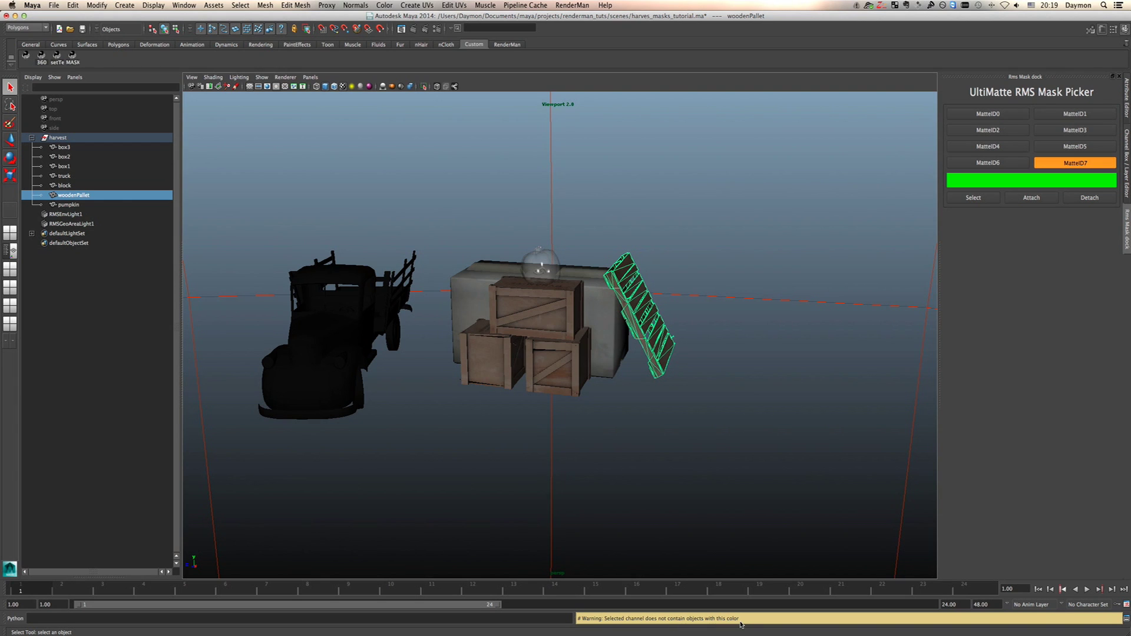
pyautogui.moveTo(656, 343)
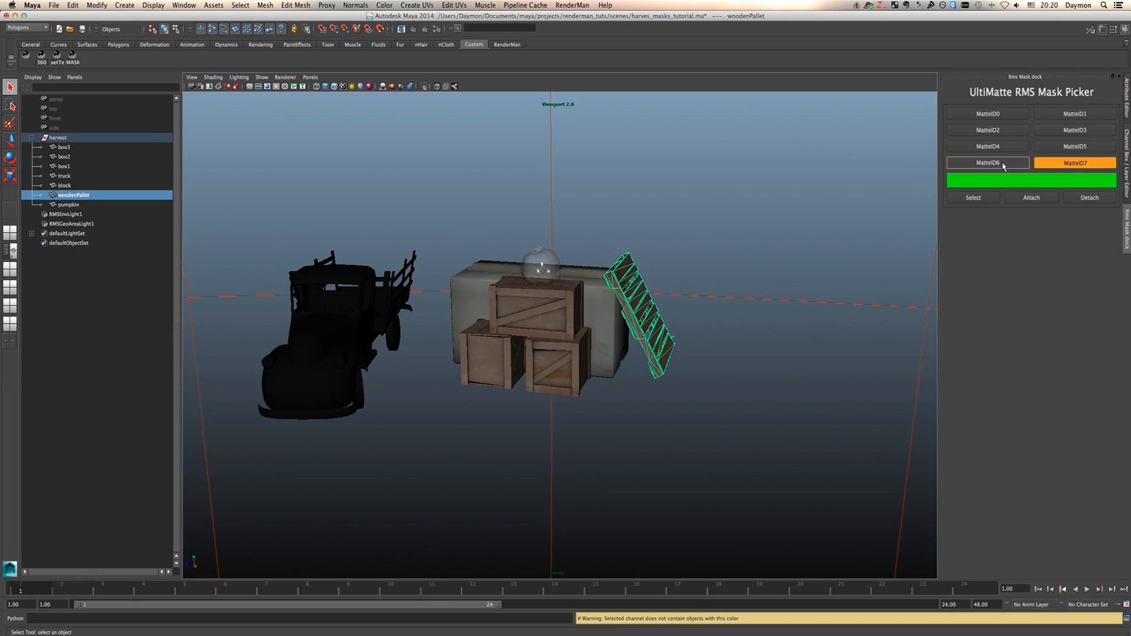
pyautogui.click(1029, 181)
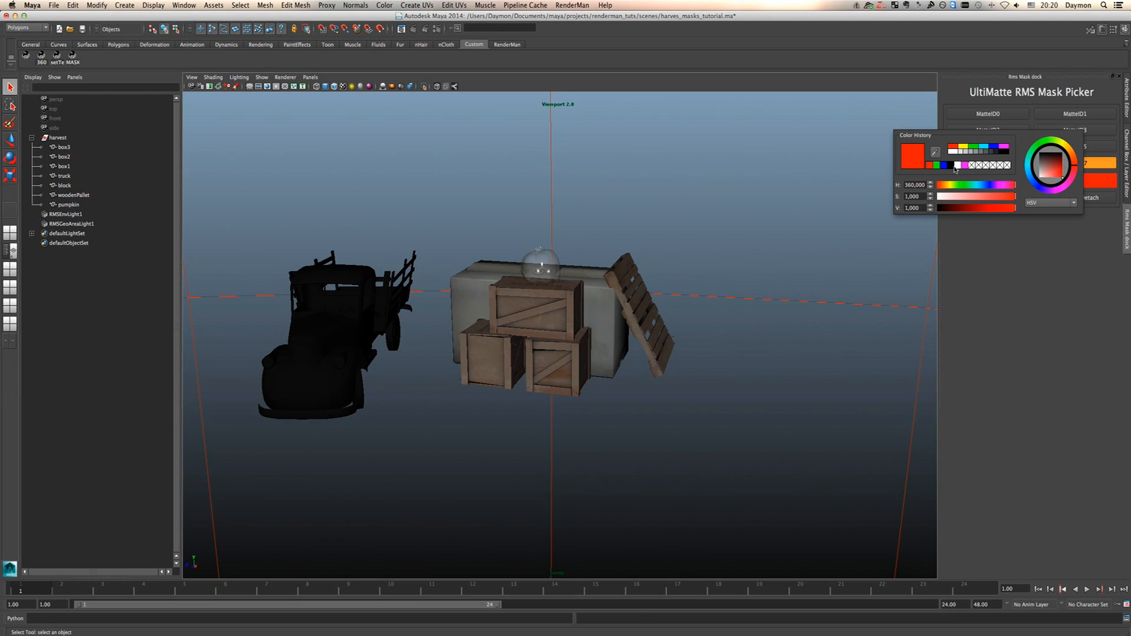
pyautogui.click(1074, 163)
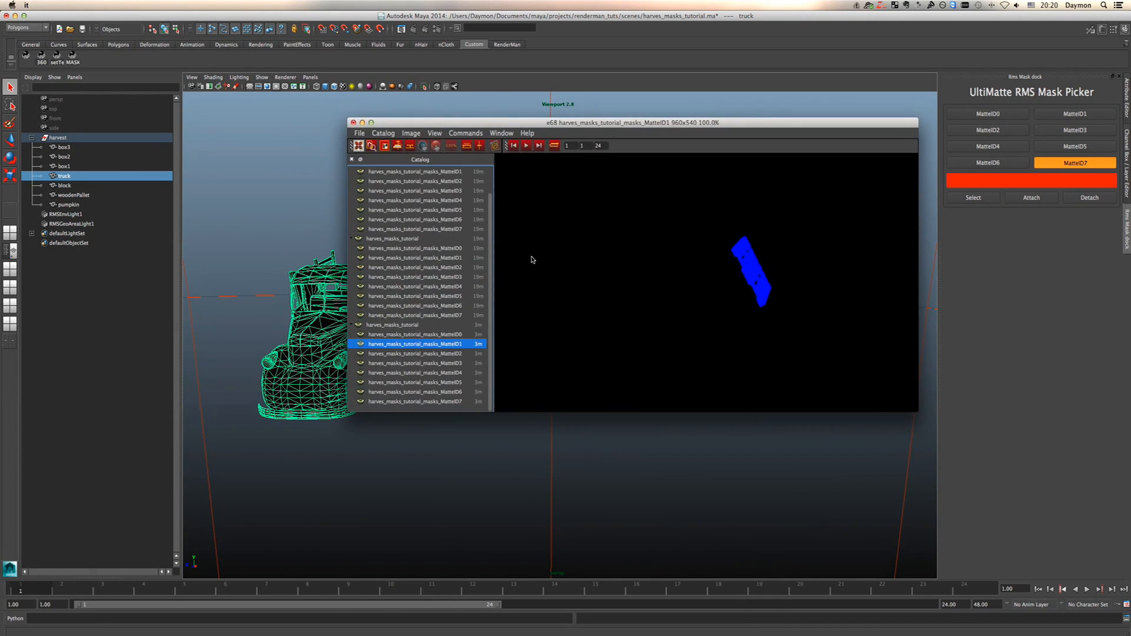
# Check the MatteID1 render with the pallet in blue, then select box1 in Maya.
pyautogui.click(417, 401)
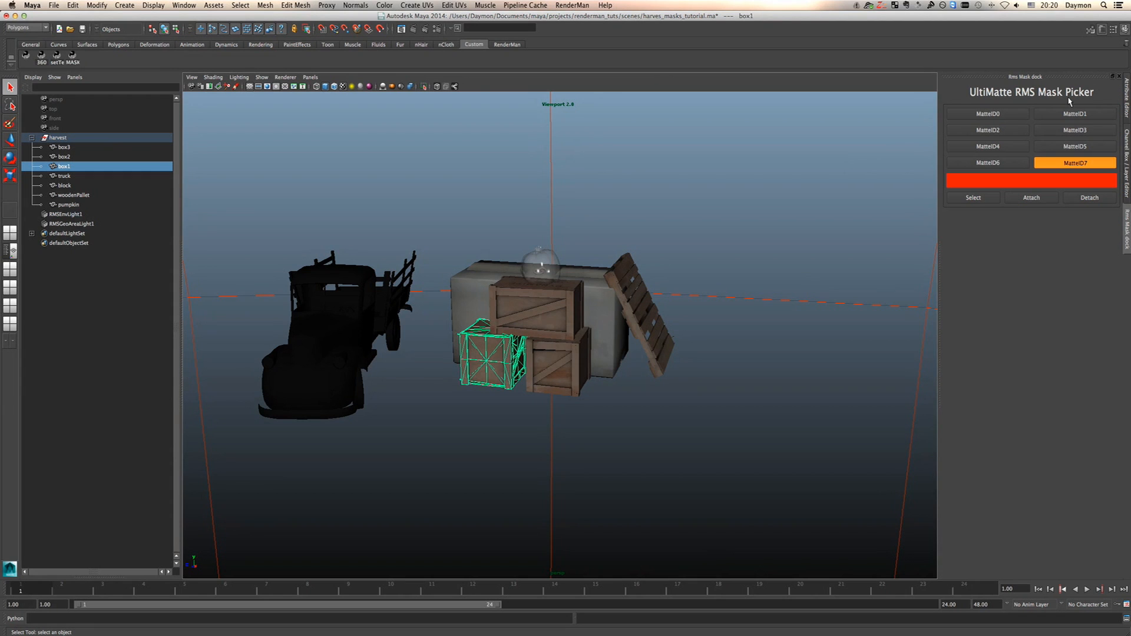
pyautogui.moveTo(1024, 187)
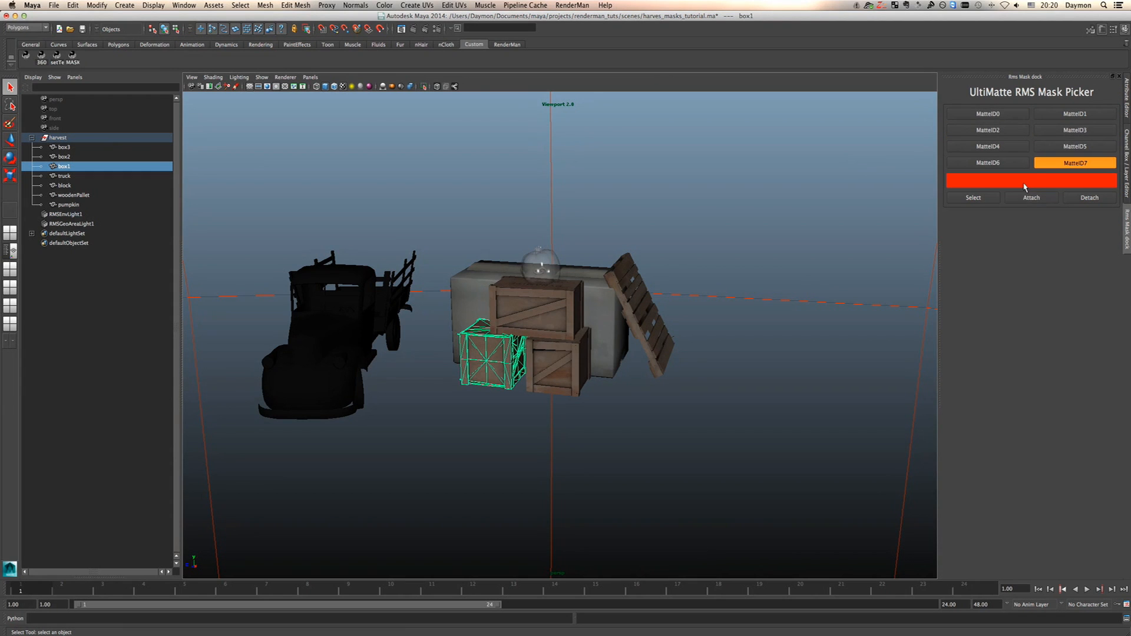
# Detach box1 from the MatteID0 mask and set the mask colour to red.
pyautogui.click(1031, 180)
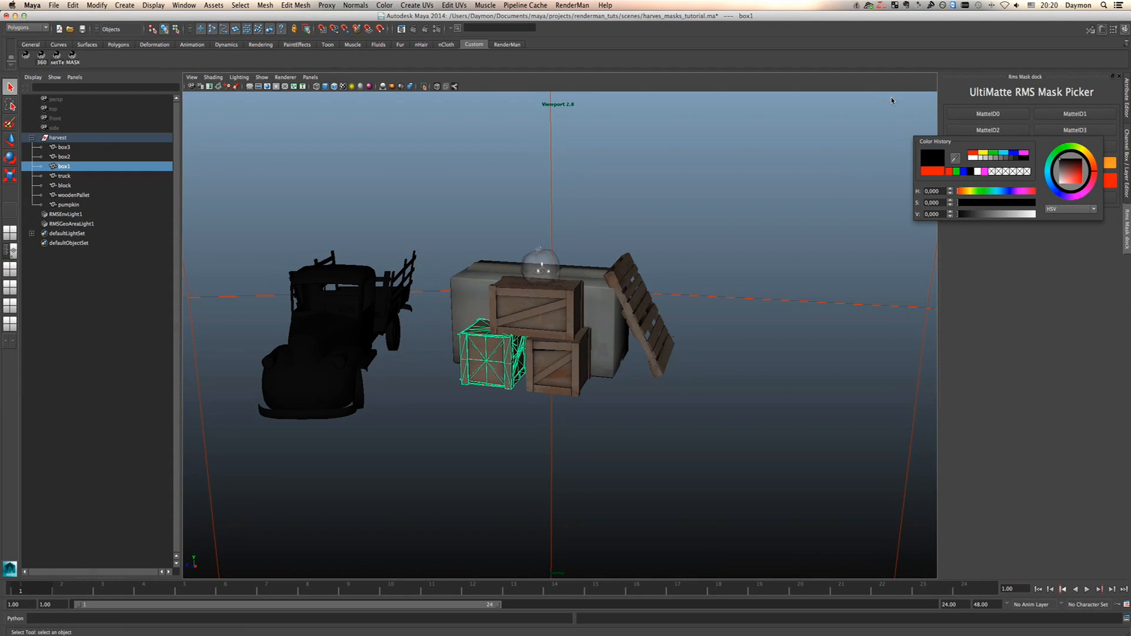
pyautogui.click(987, 114)
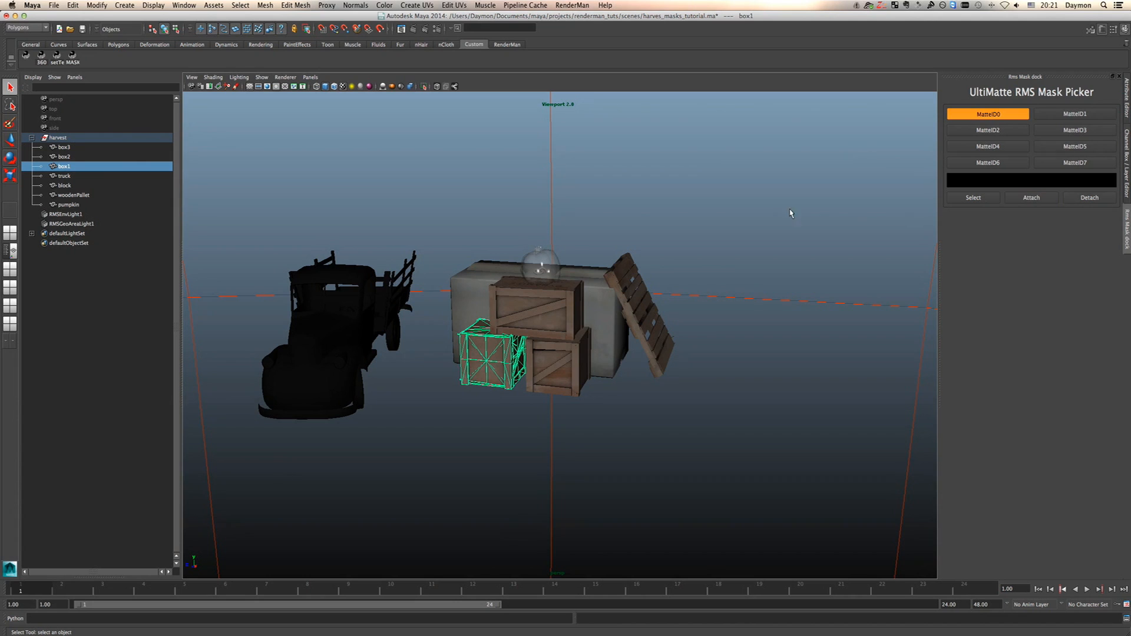
pyautogui.moveTo(586, 345)
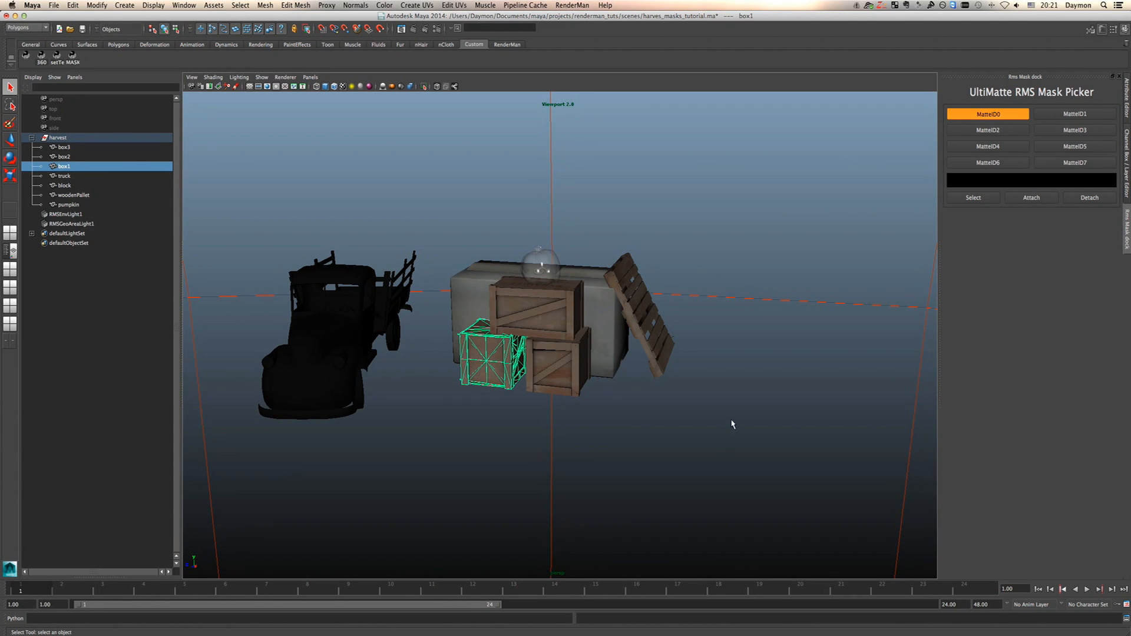
pyautogui.click(482, 359)
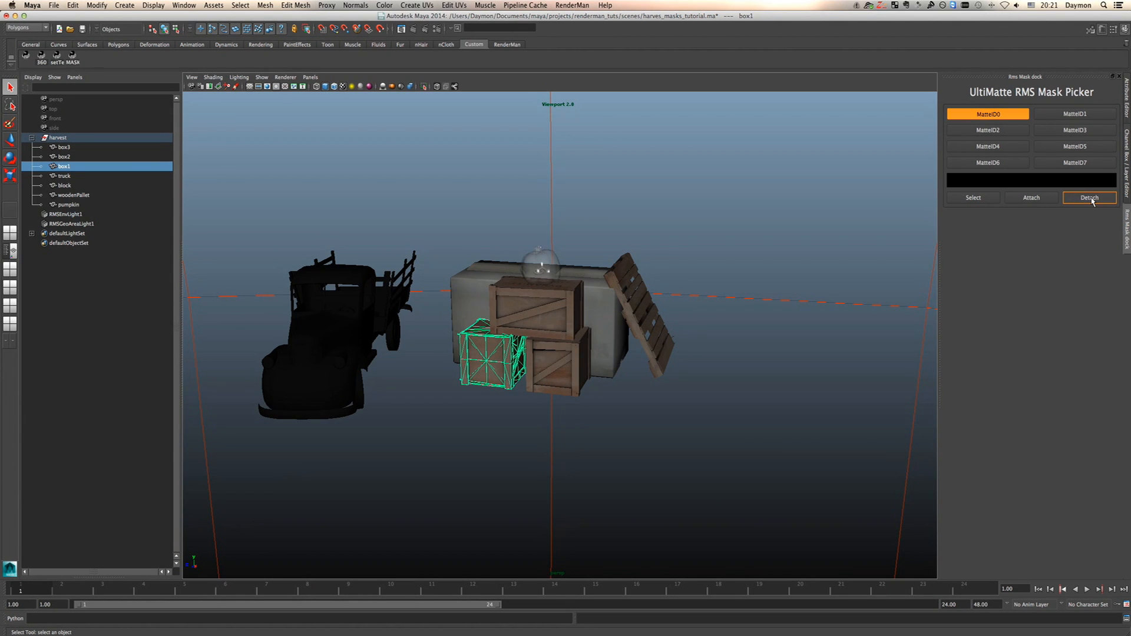
pyautogui.click(1089, 198)
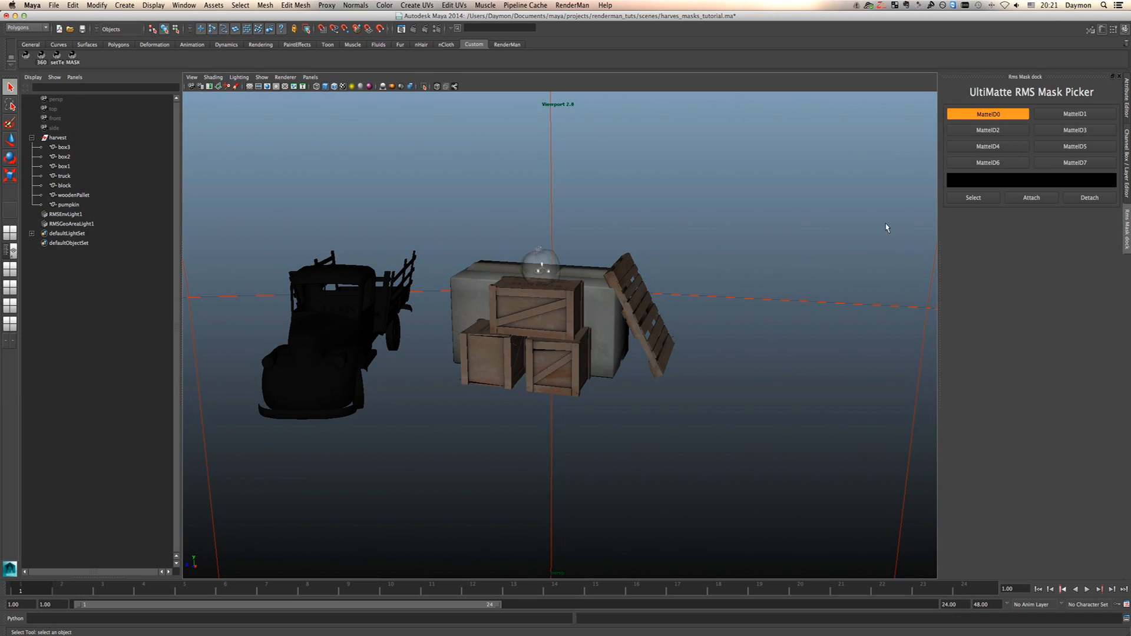
pyautogui.moveTo(933, 197)
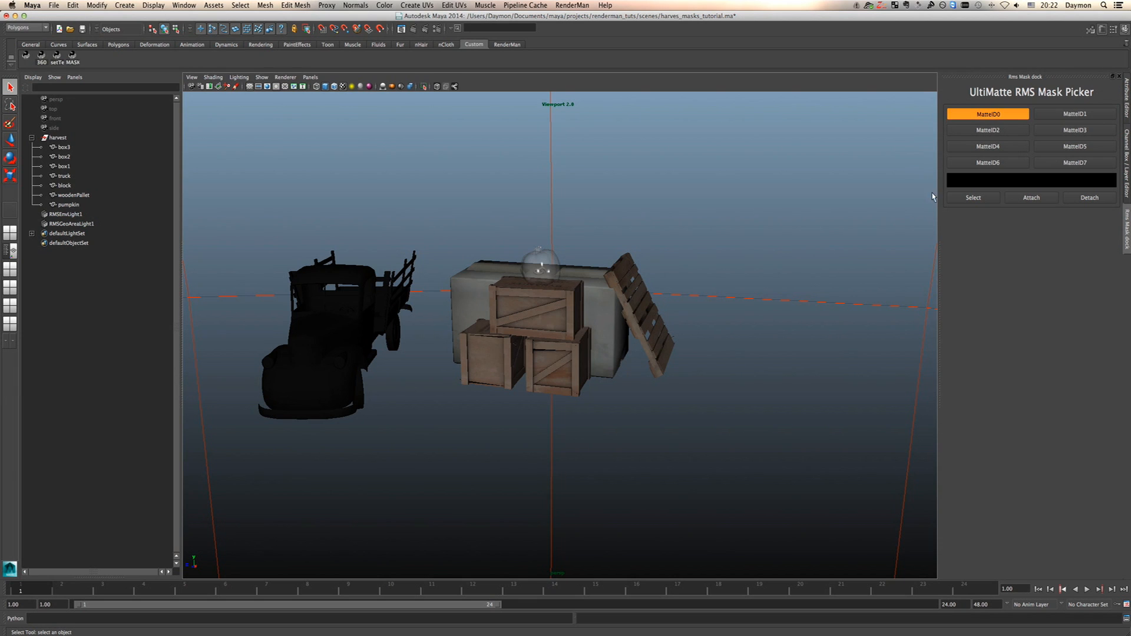
pyautogui.moveTo(995, 221)
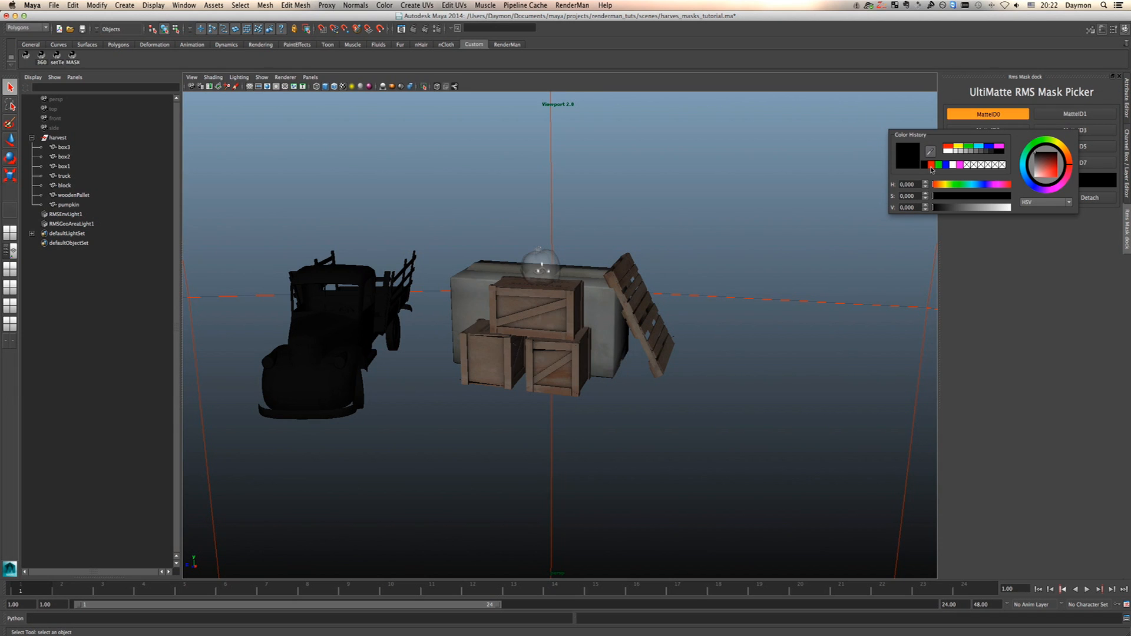
pyautogui.click(987, 114)
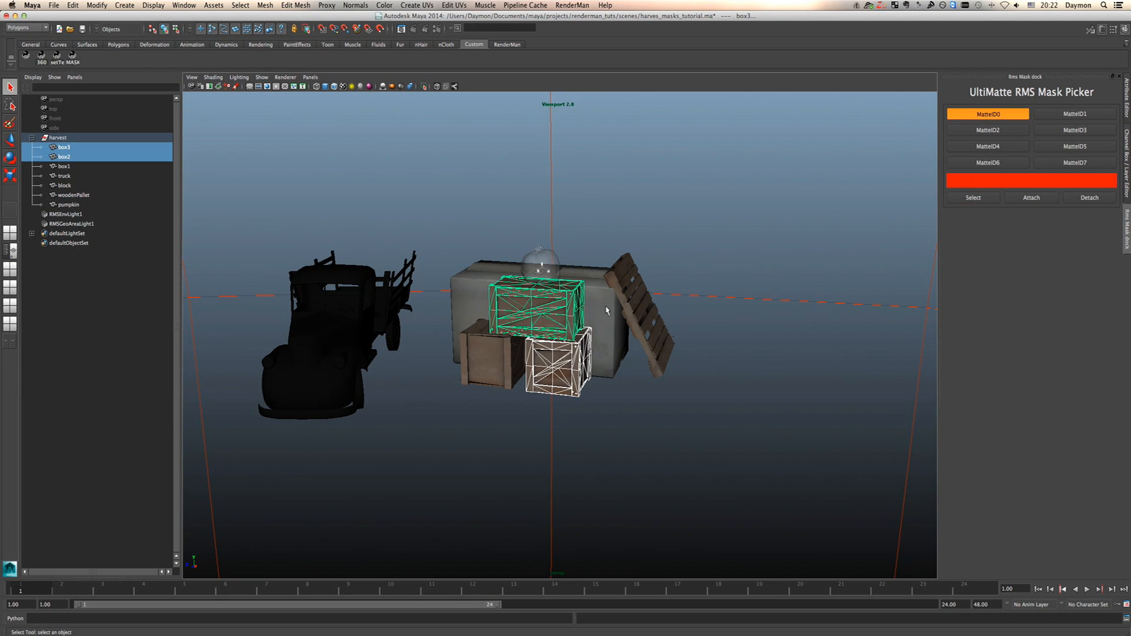
pyautogui.moveTo(500, 366)
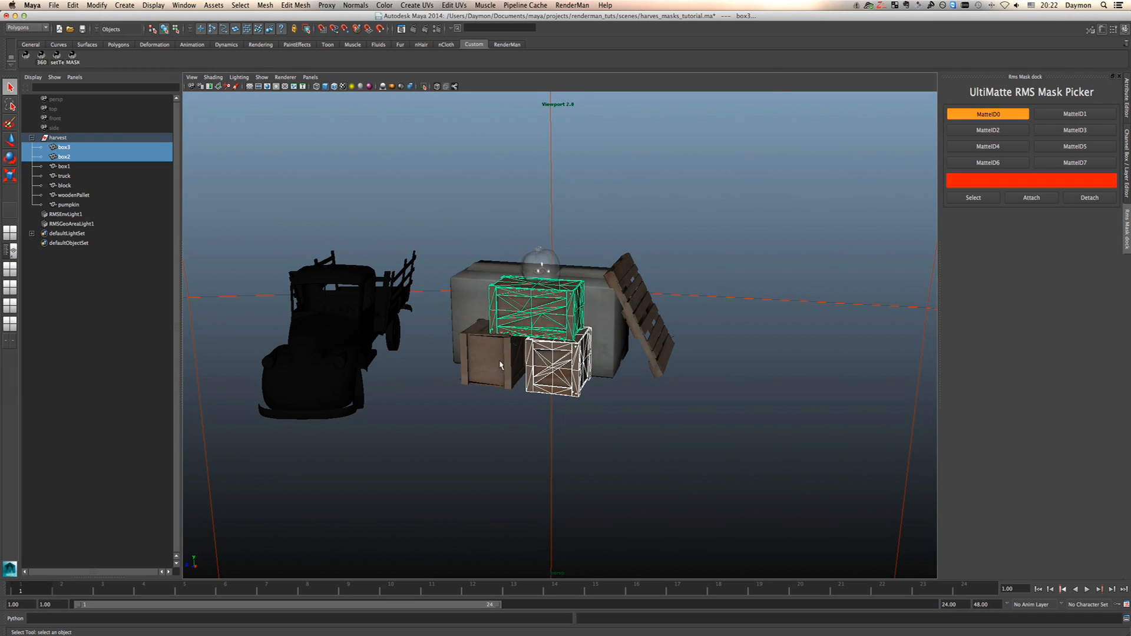
pyautogui.moveTo(664, 368)
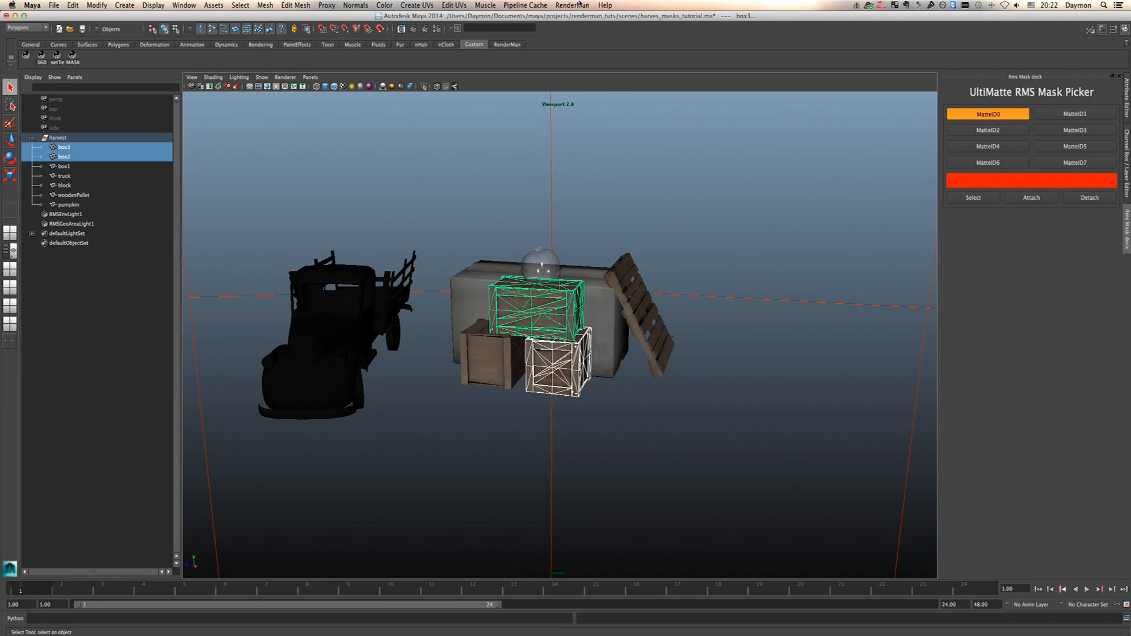
# Start a RenderMan final render of the scene from the RenderMan menu.
pyautogui.click(573, 5)
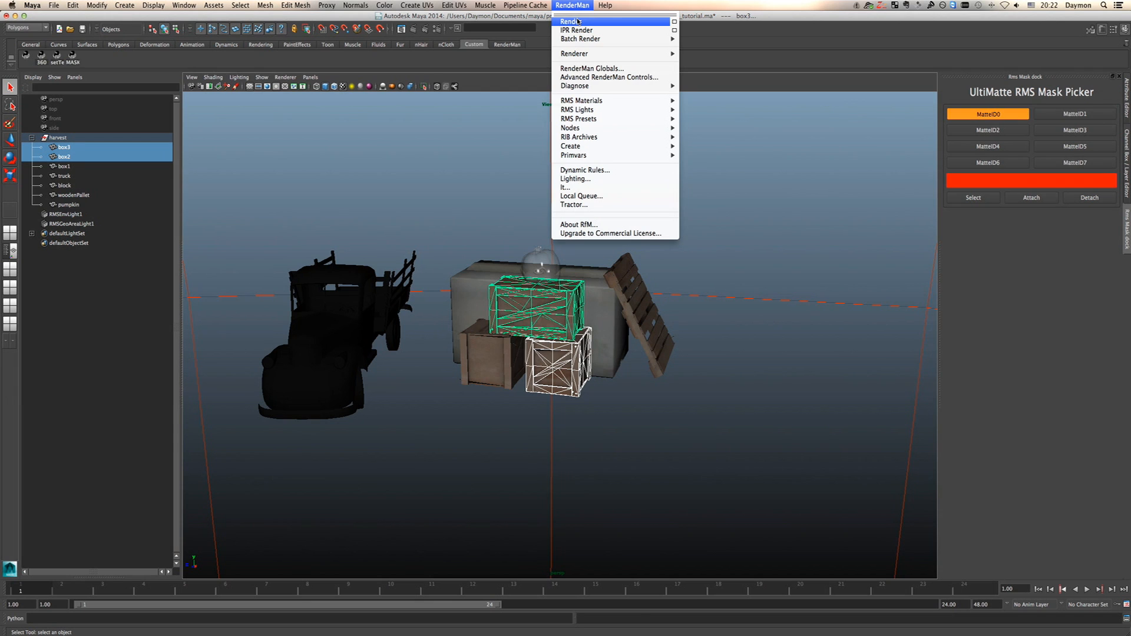
pyautogui.click(569, 22)
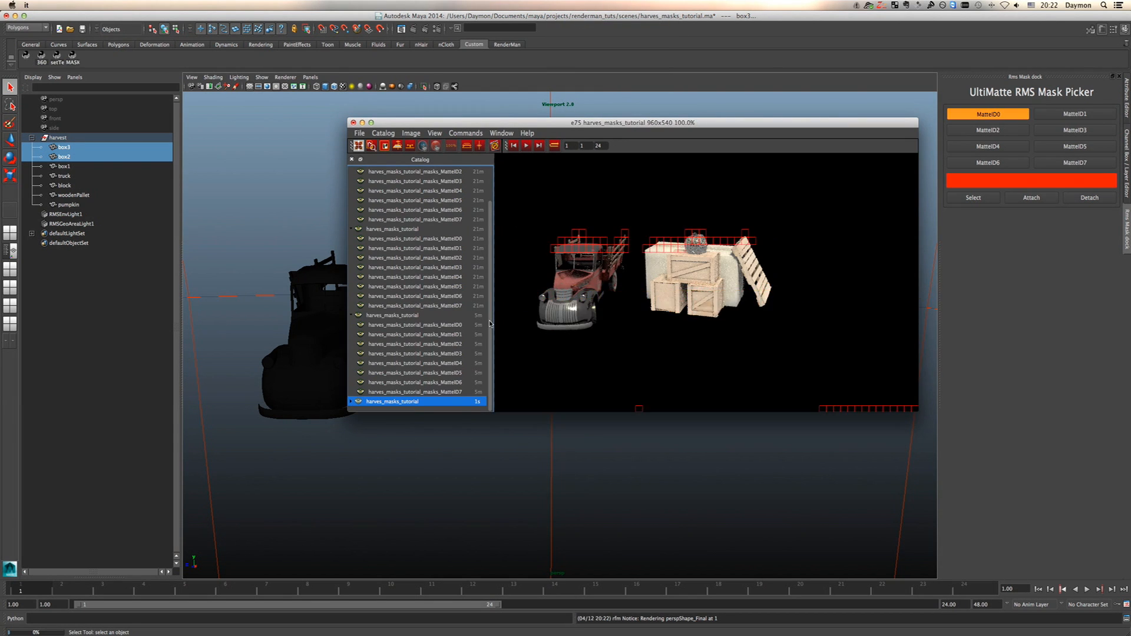
# Display the latest harves_masks_tutorial render of the truck and crates in it.
pyautogui.click(391, 391)
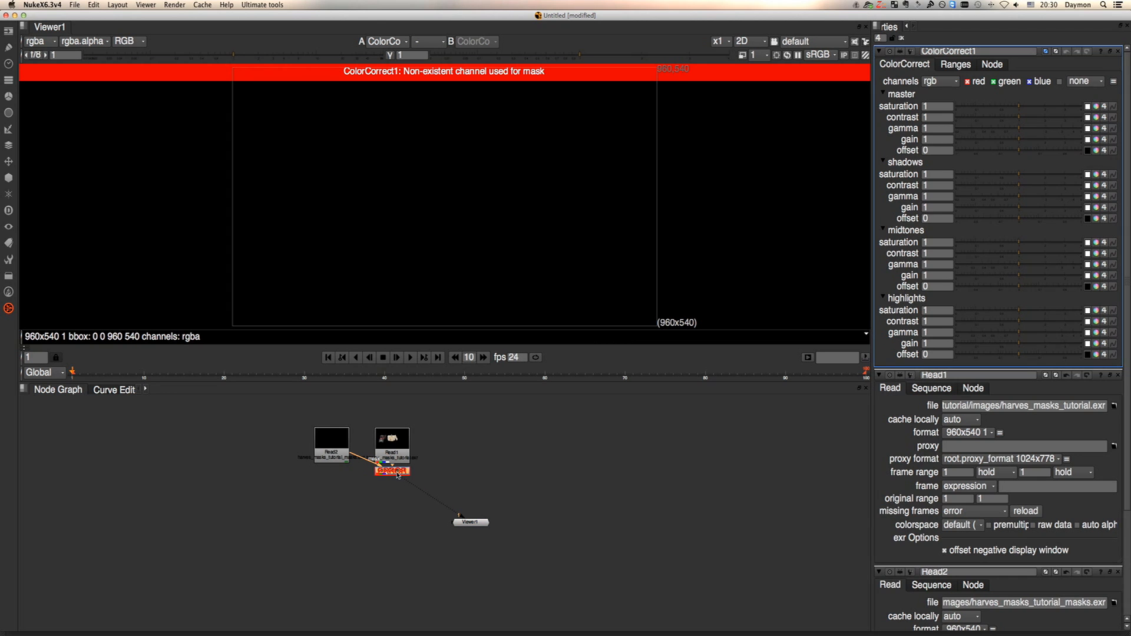
# Mask ColorCorrect1 with the MatteID0.red channel of the masks file.
pyautogui.click(955, 64)
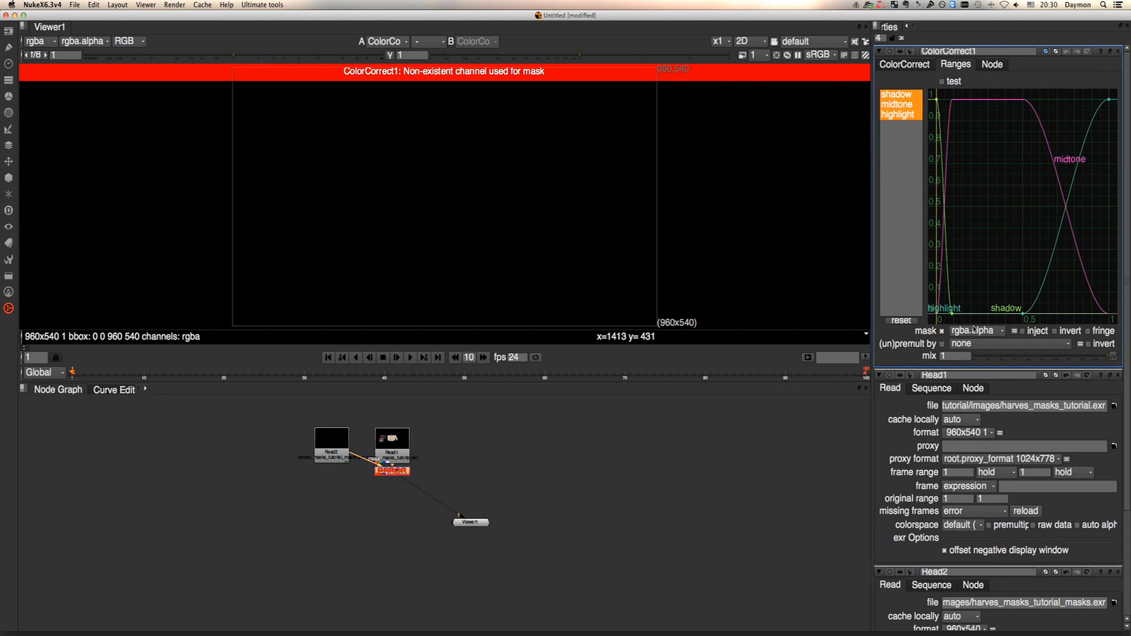
pyautogui.click(974, 330)
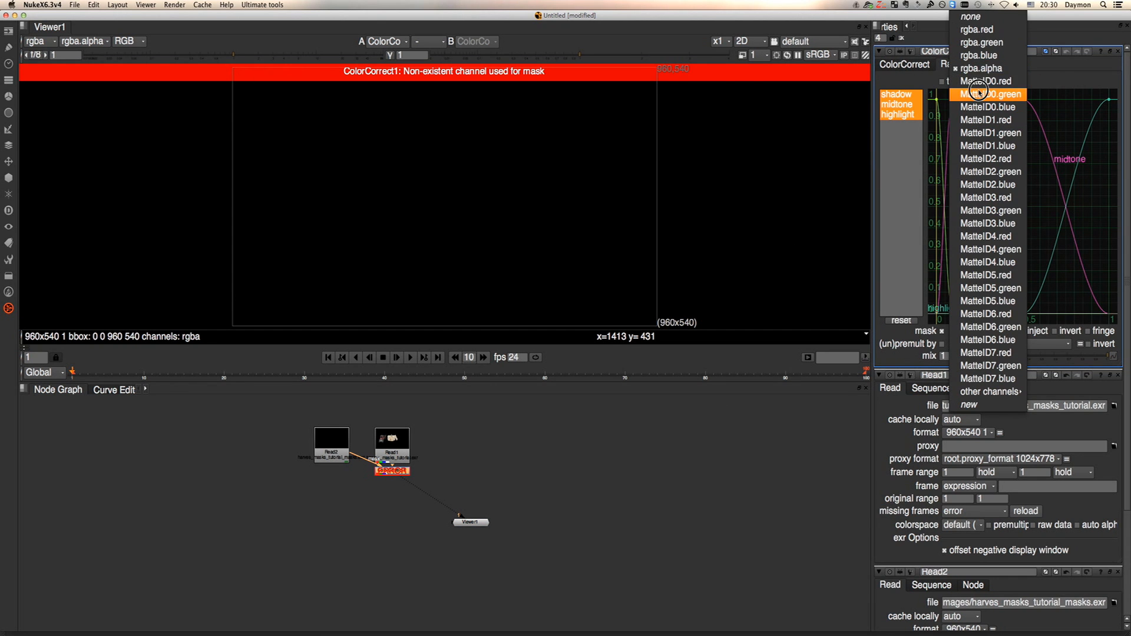
pyautogui.click(985, 81)
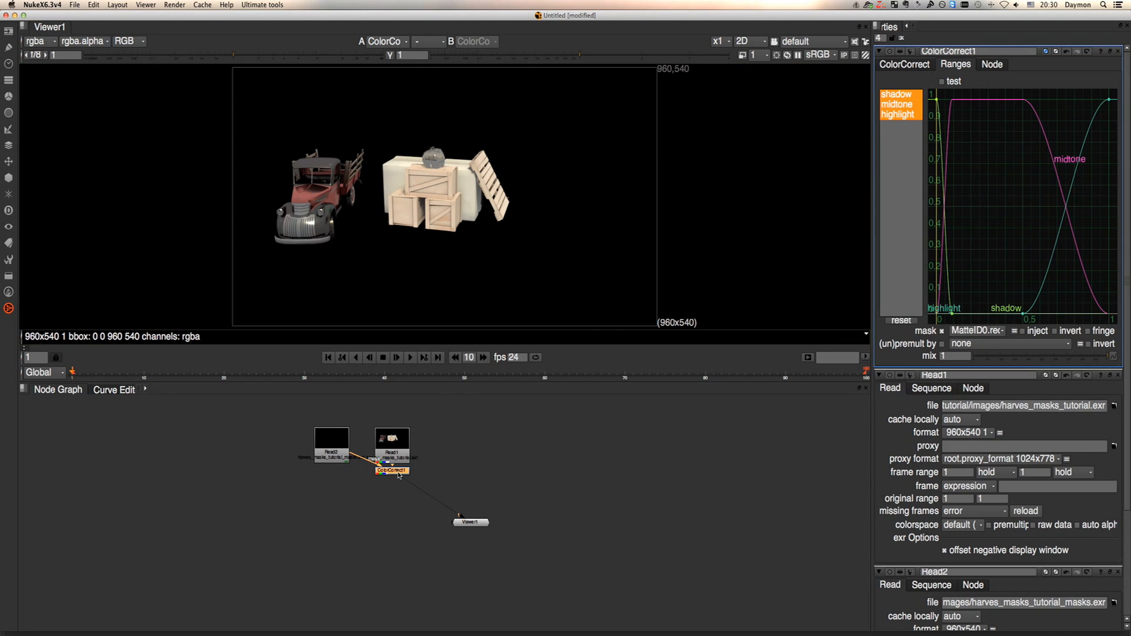
pyautogui.click(903, 64)
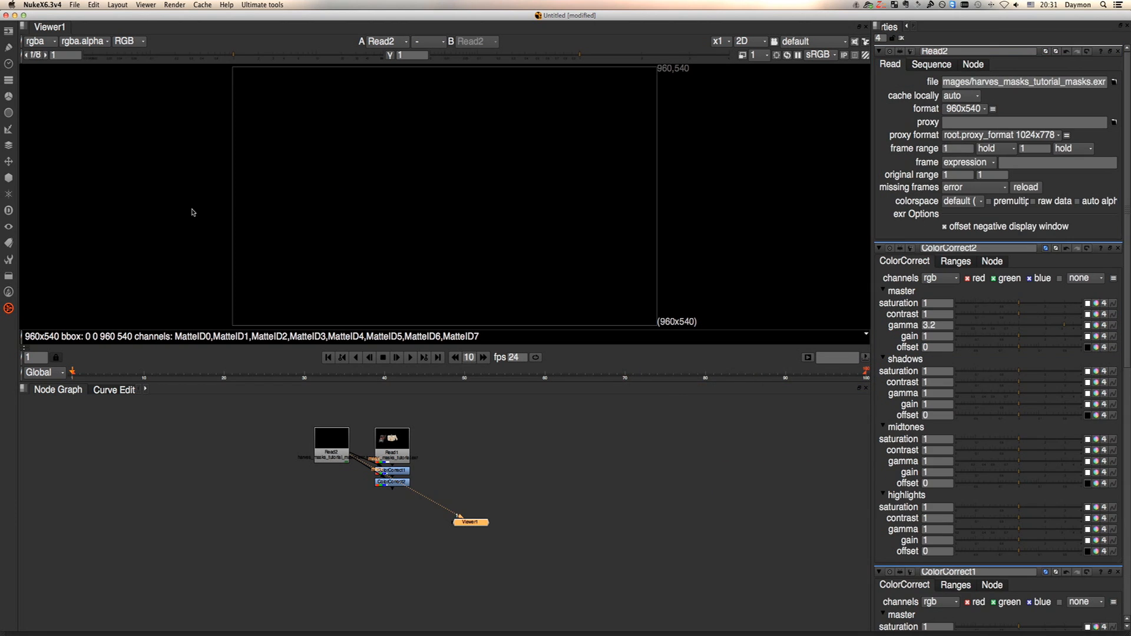
# View the MatteID1, MatteID2 and MatteID7 layers, ending on the red truck matte.
pyautogui.click(34, 41)
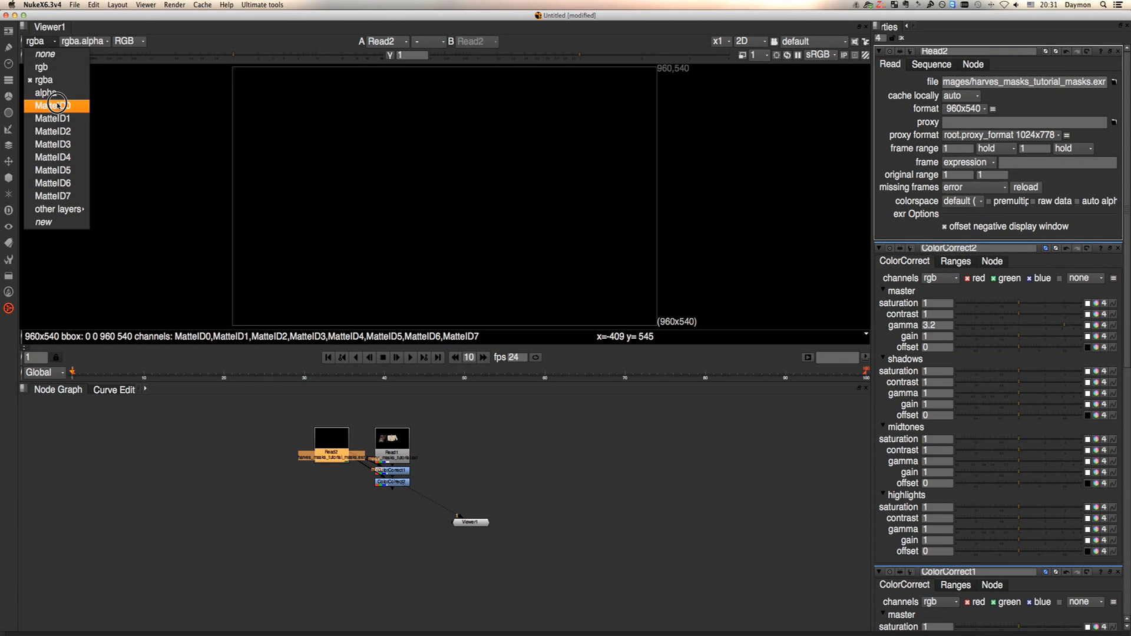
pyautogui.click(51, 105)
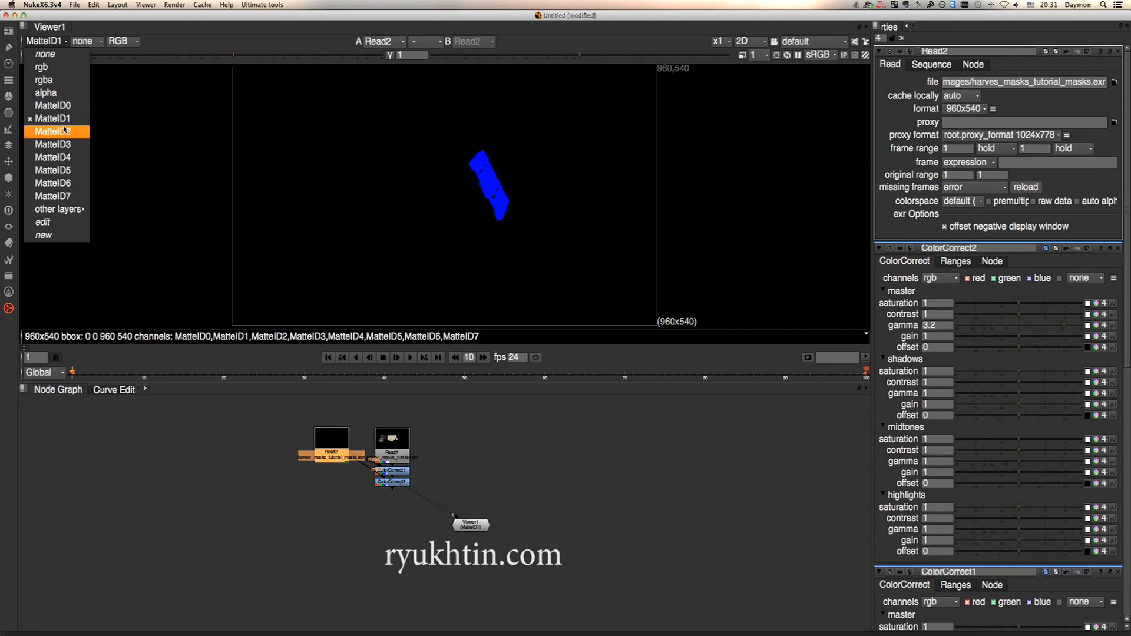
pyautogui.click(54, 195)
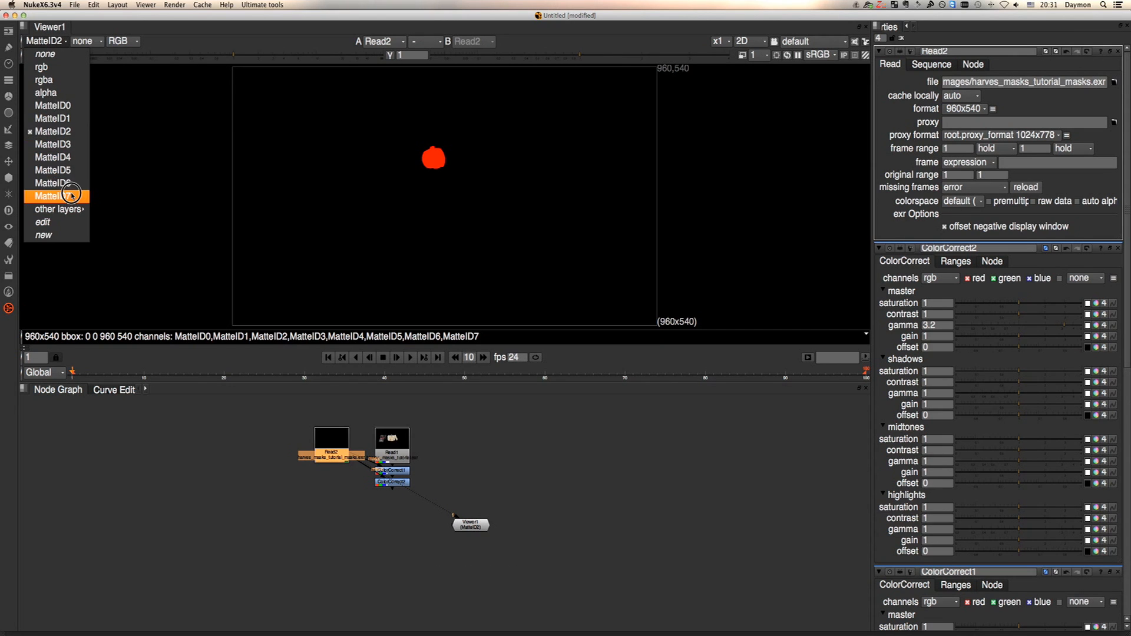
pyautogui.click(55, 196)
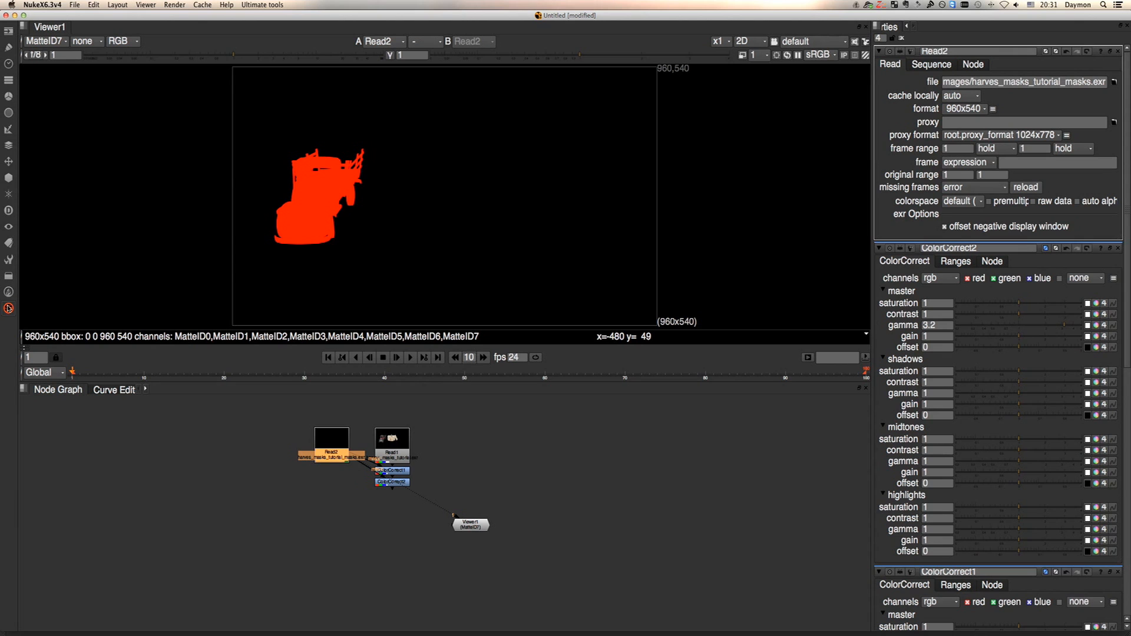